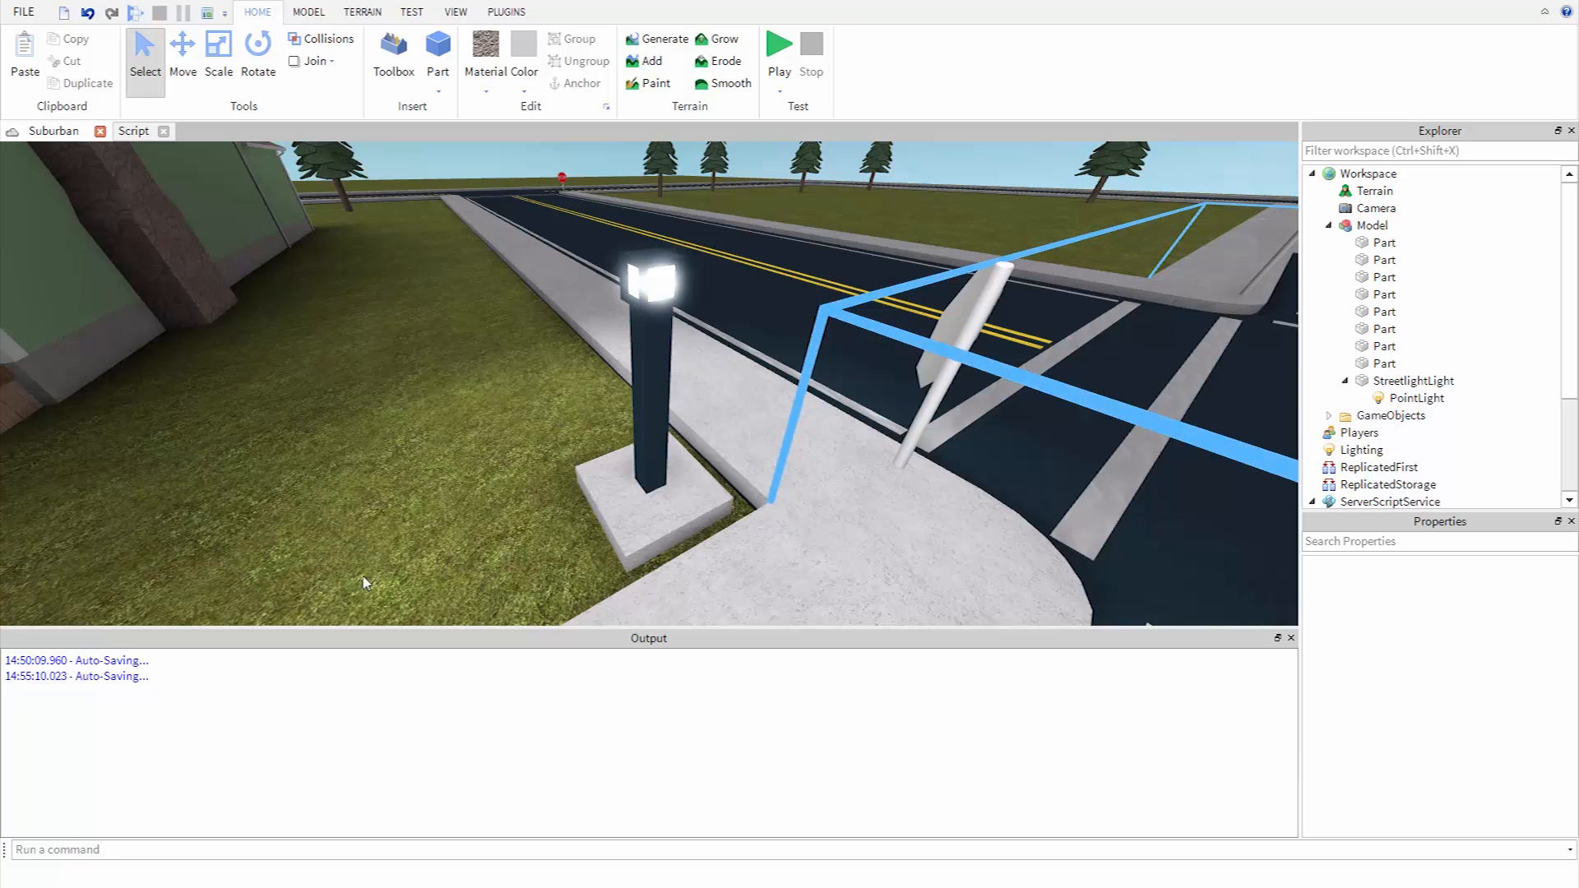
# Step: Insert a new Script into the StreetlightLight part from its right-click menu
pyautogui.click(1417, 381)
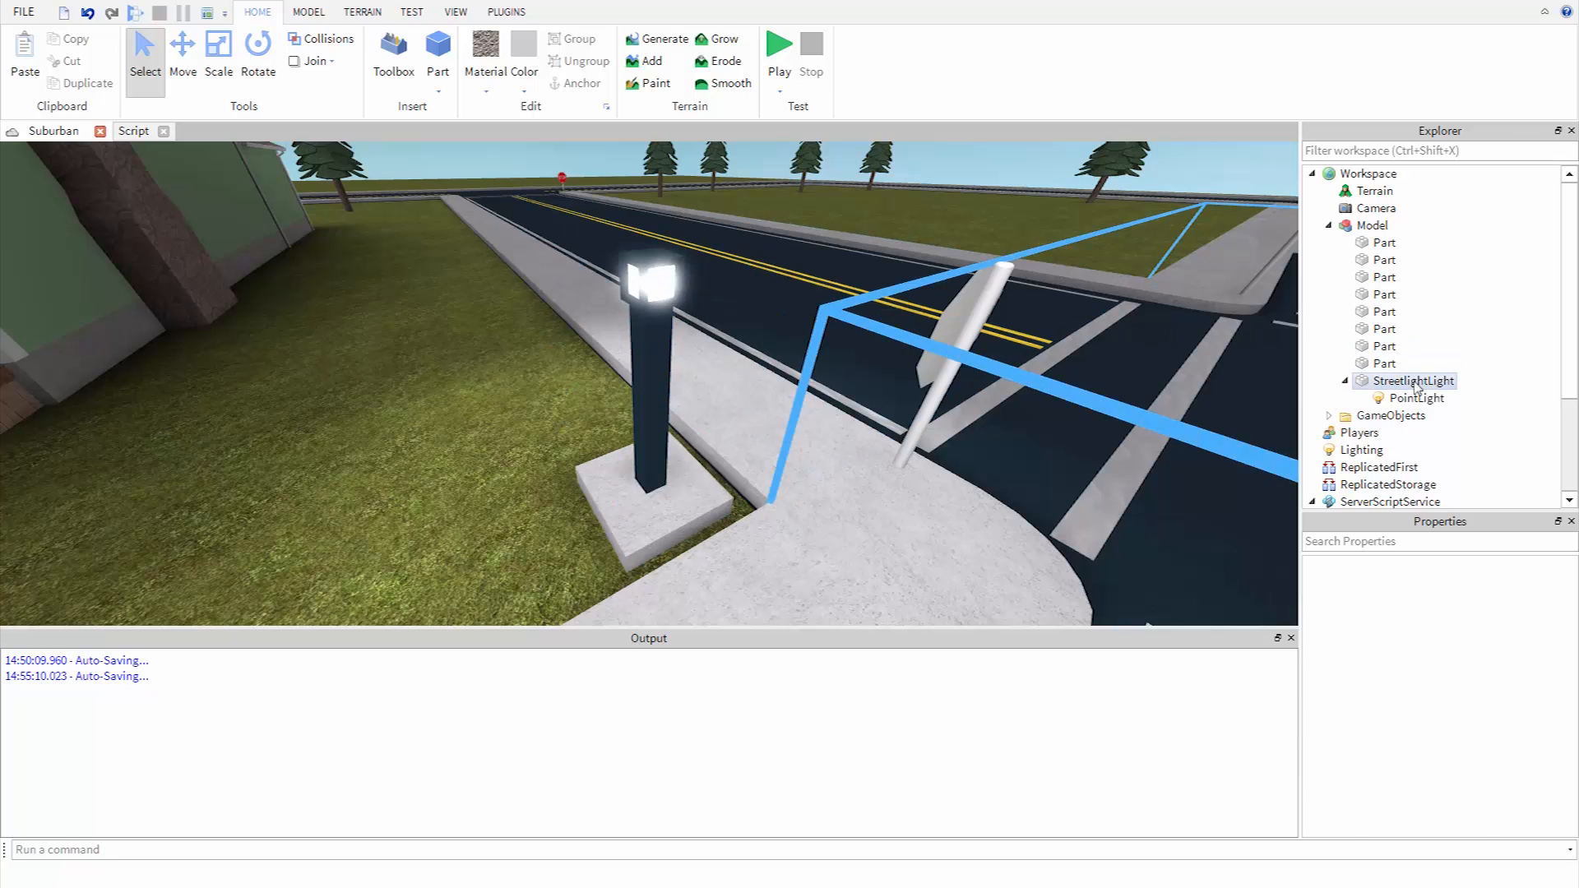
pyautogui.click(1417, 380)
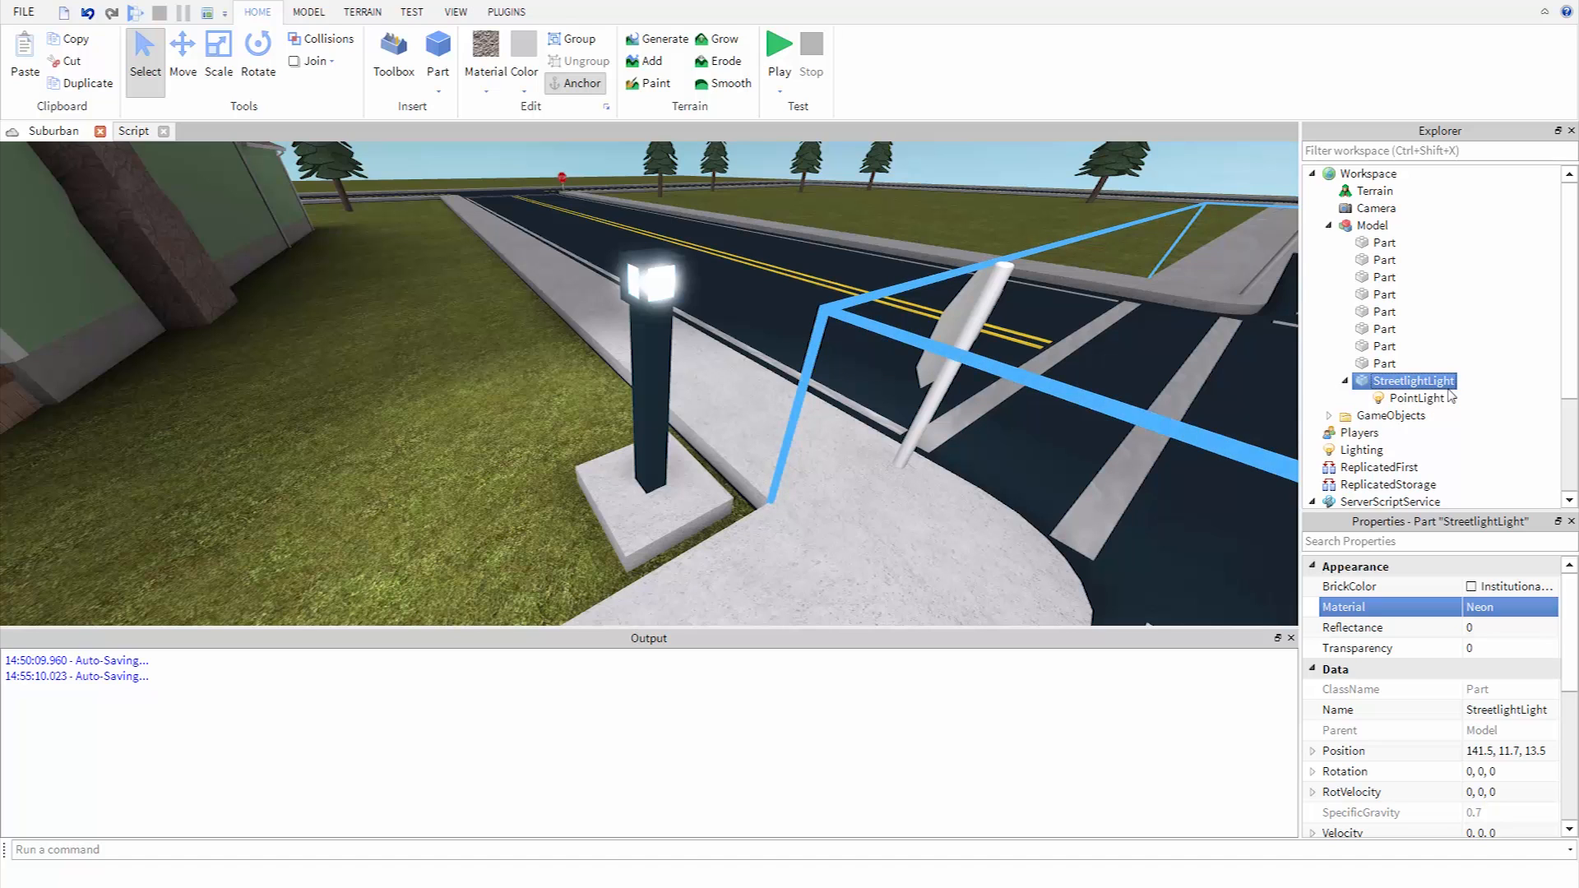
pyautogui.rightClick(1408, 381)
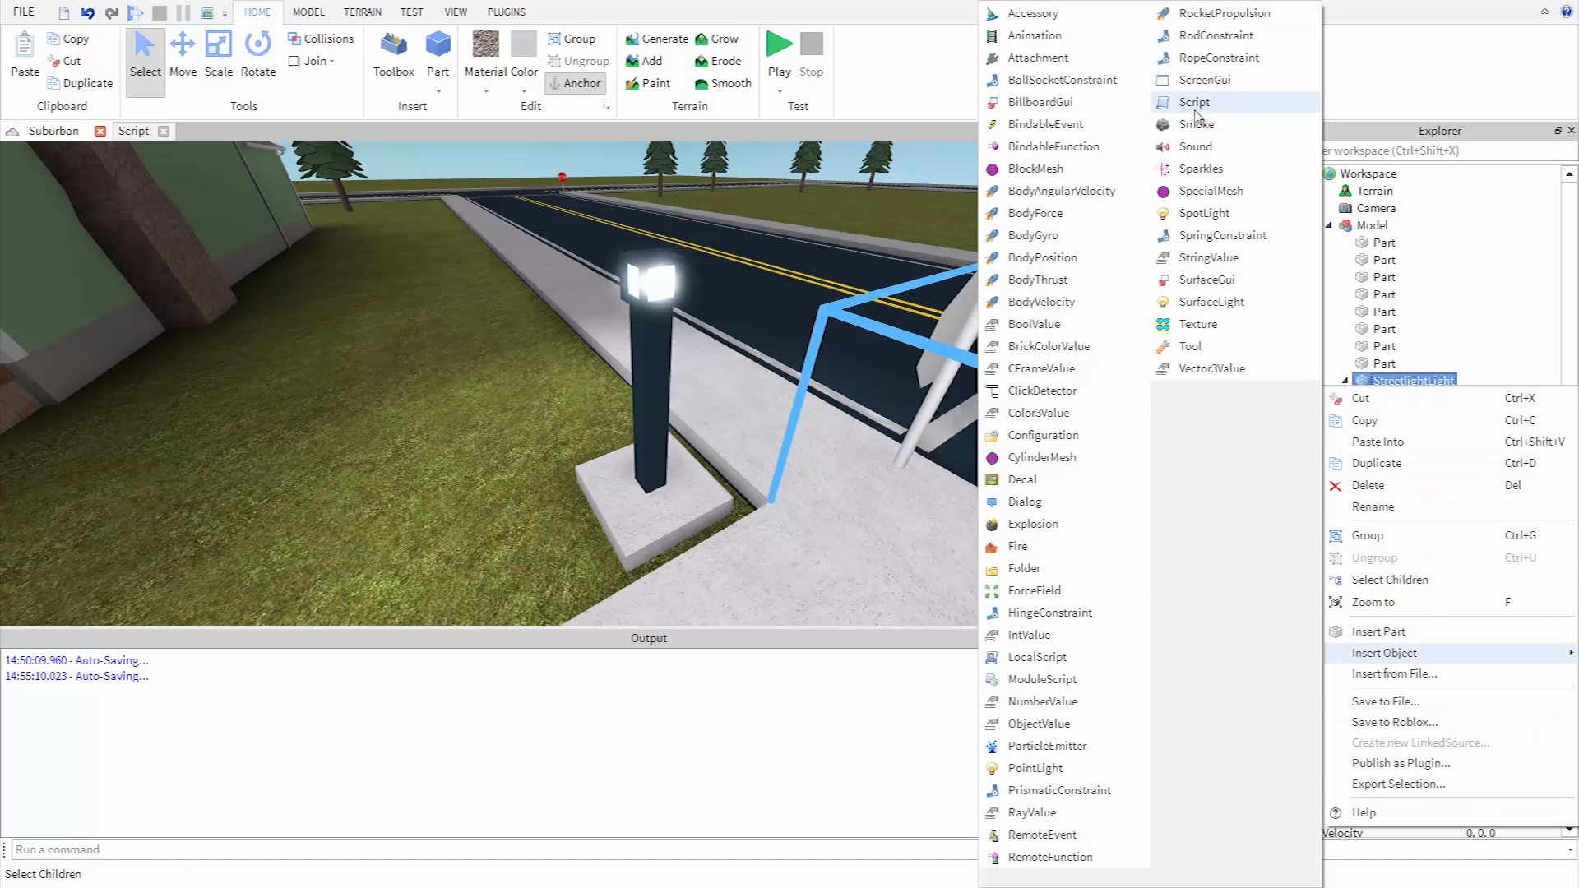
pyautogui.click(1192, 102)
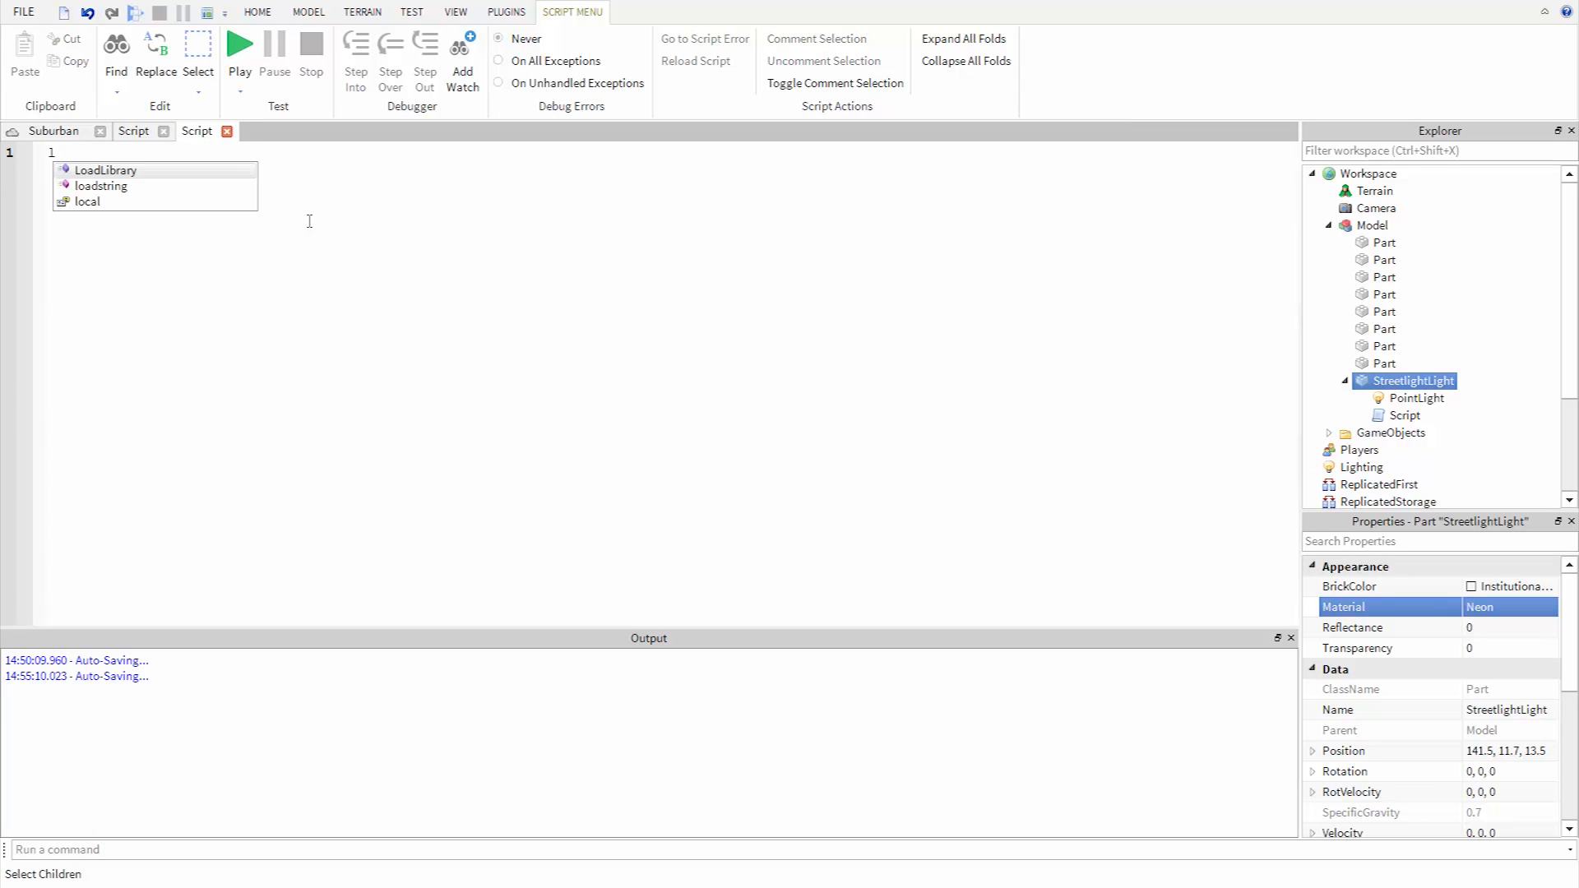
# Step: Write 'local lightPart = script.Parent' and 'local pointLight = lightPart.PointLight'
pyautogui.write('local lightPart')
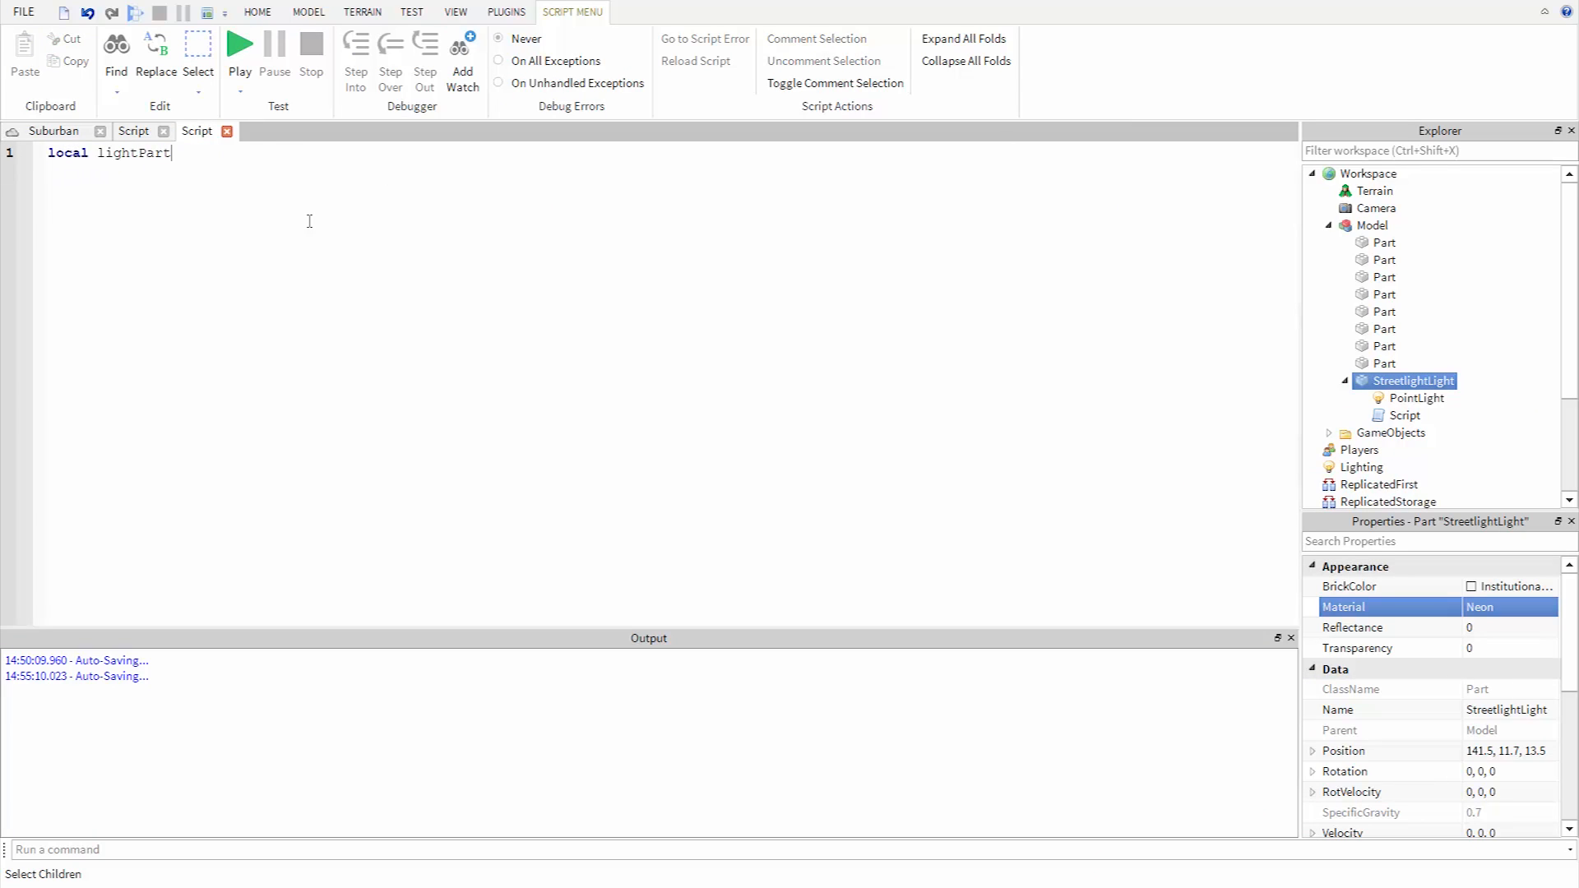
pyautogui.write('=')
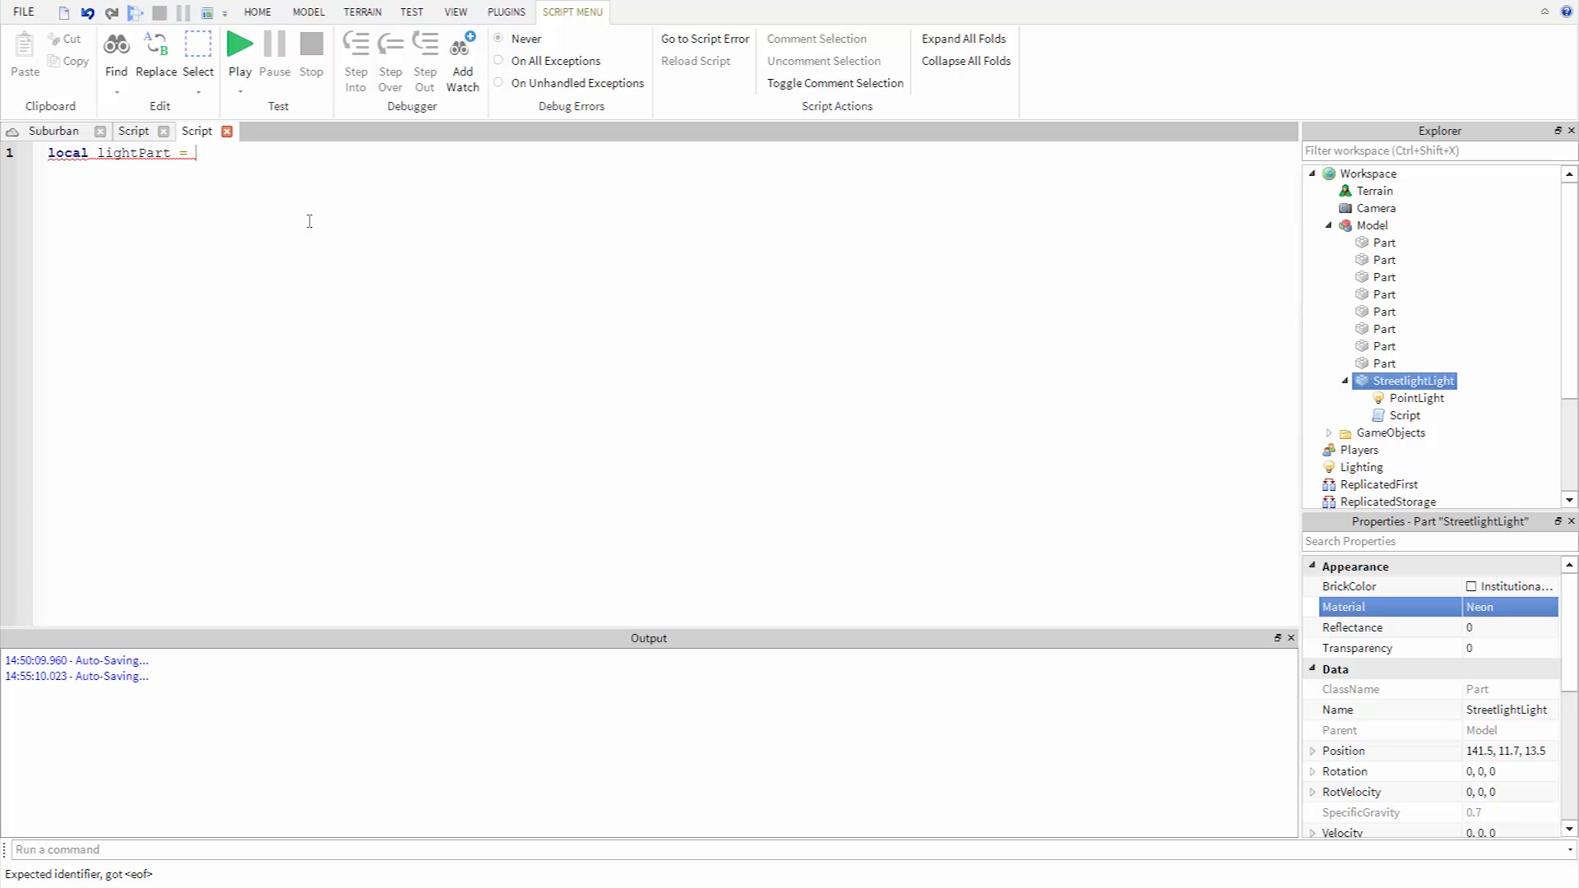
pyautogui.write('script')
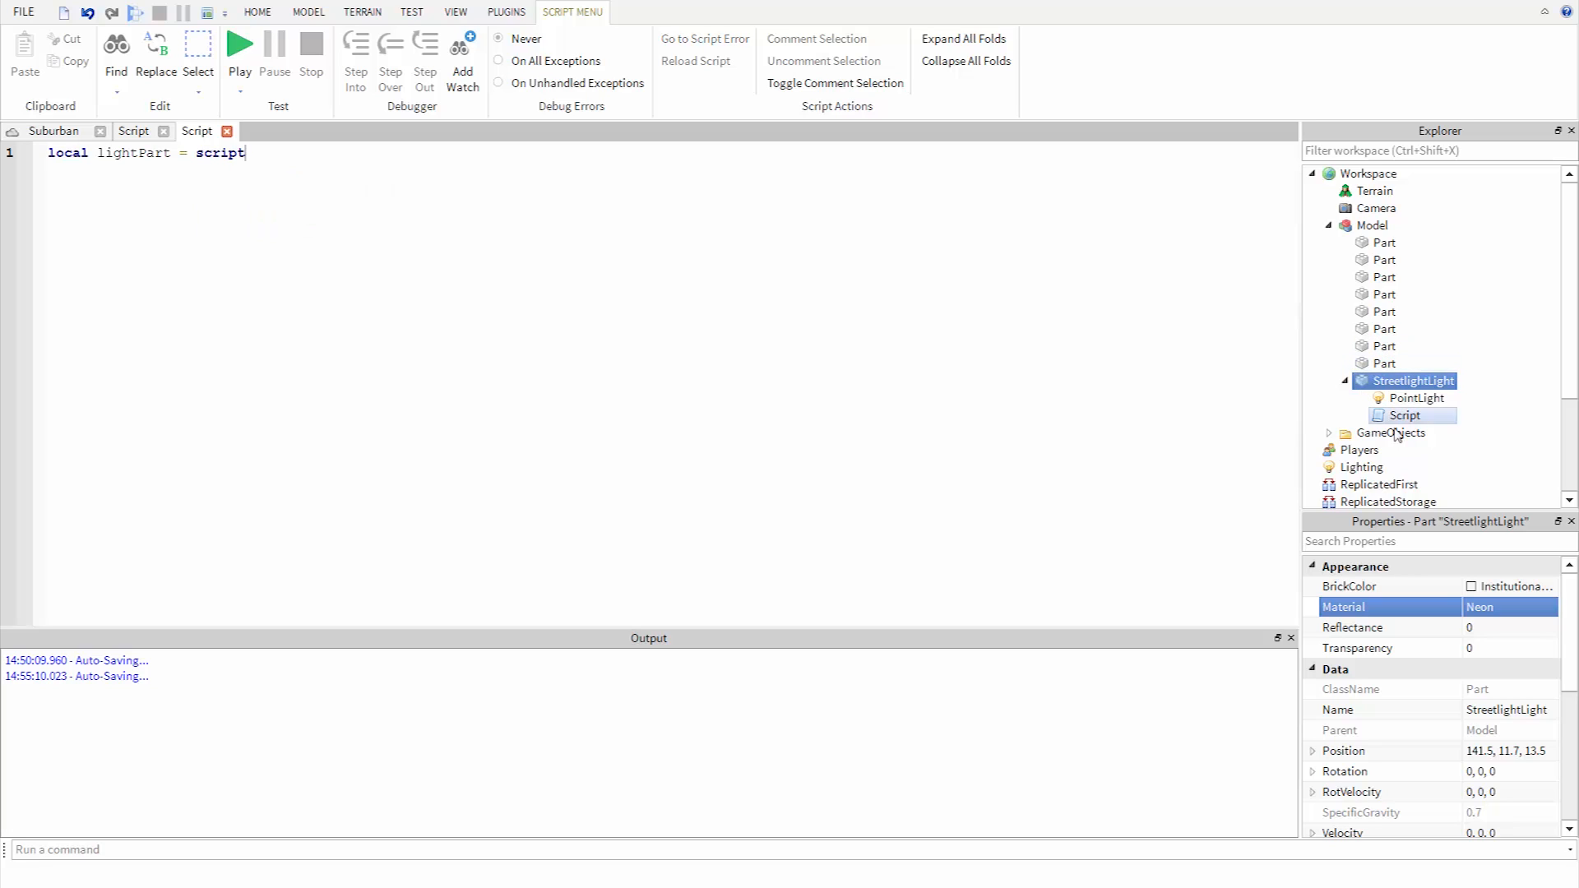
pyautogui.click(1404, 415)
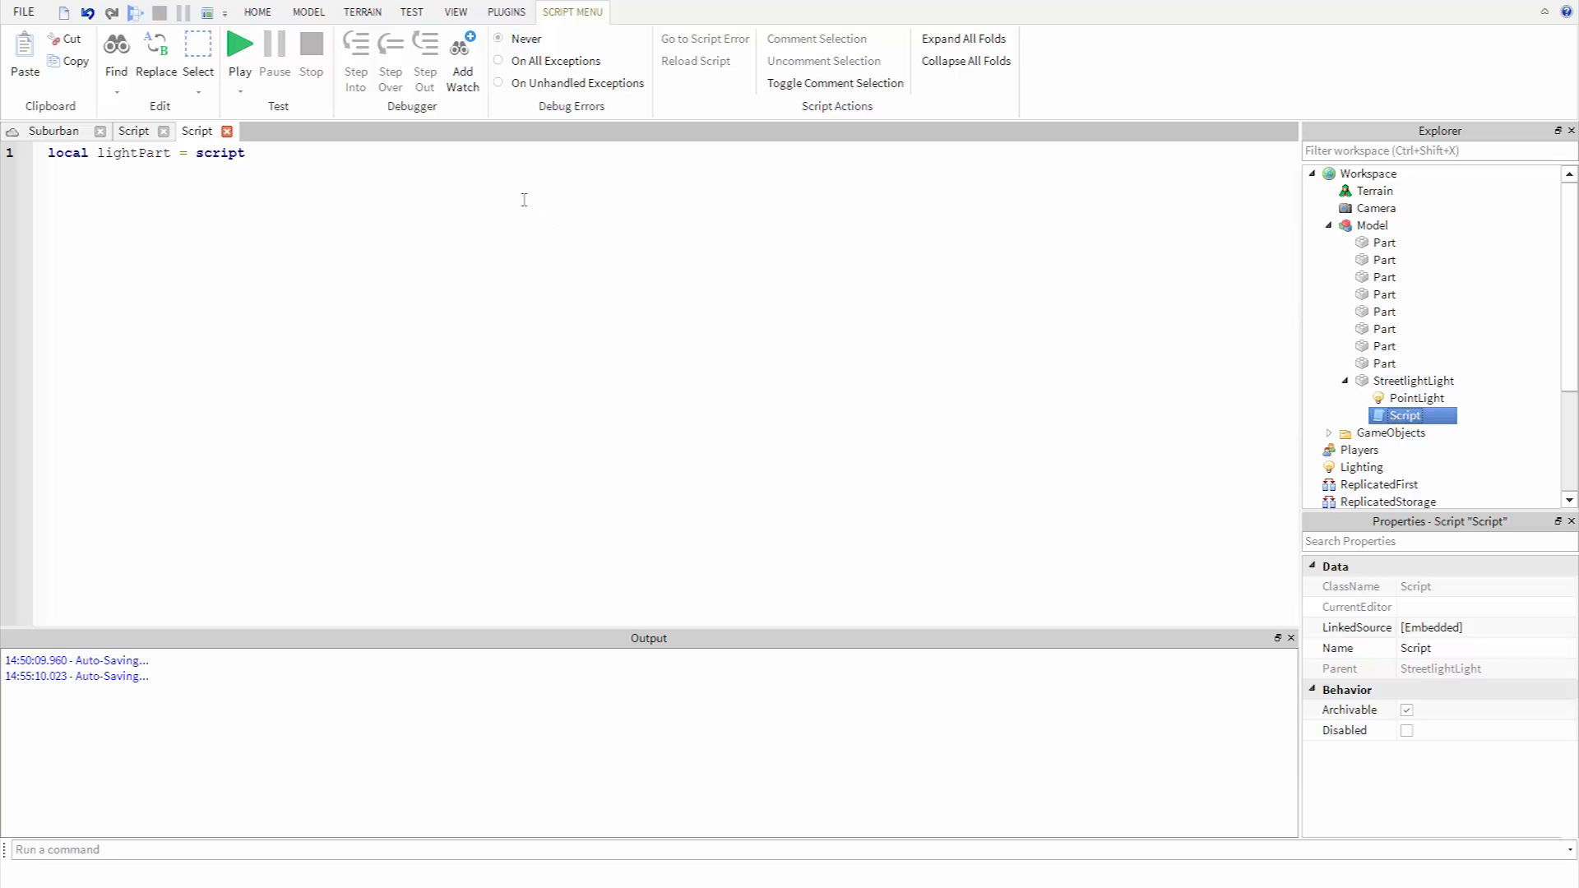
pyautogui.write('.Parent')
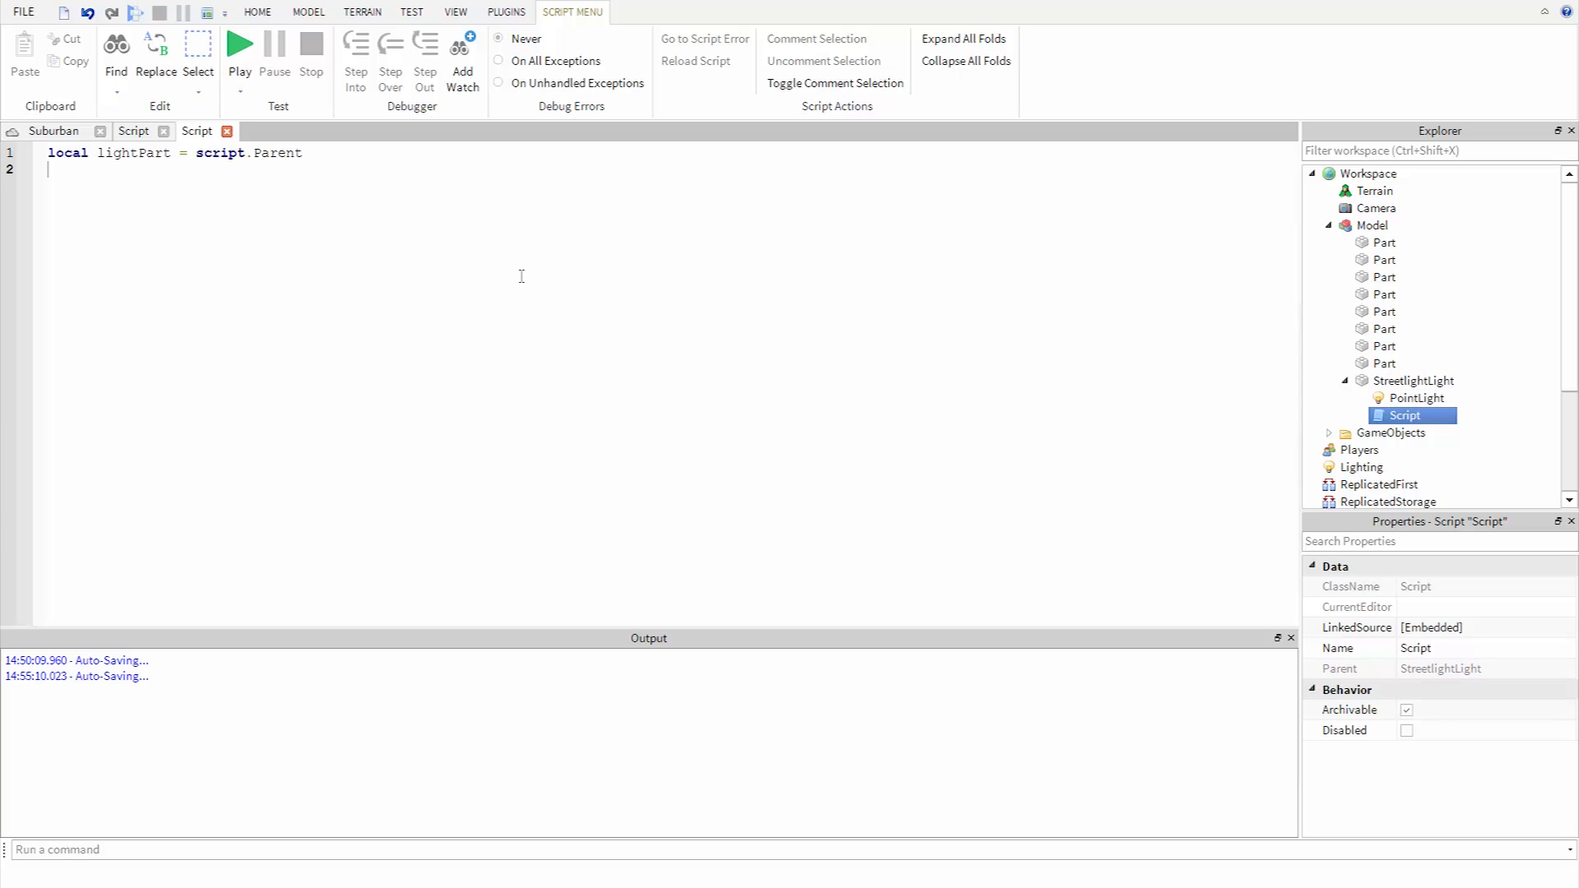
pyautogui.write('local pointLight = lightPart')
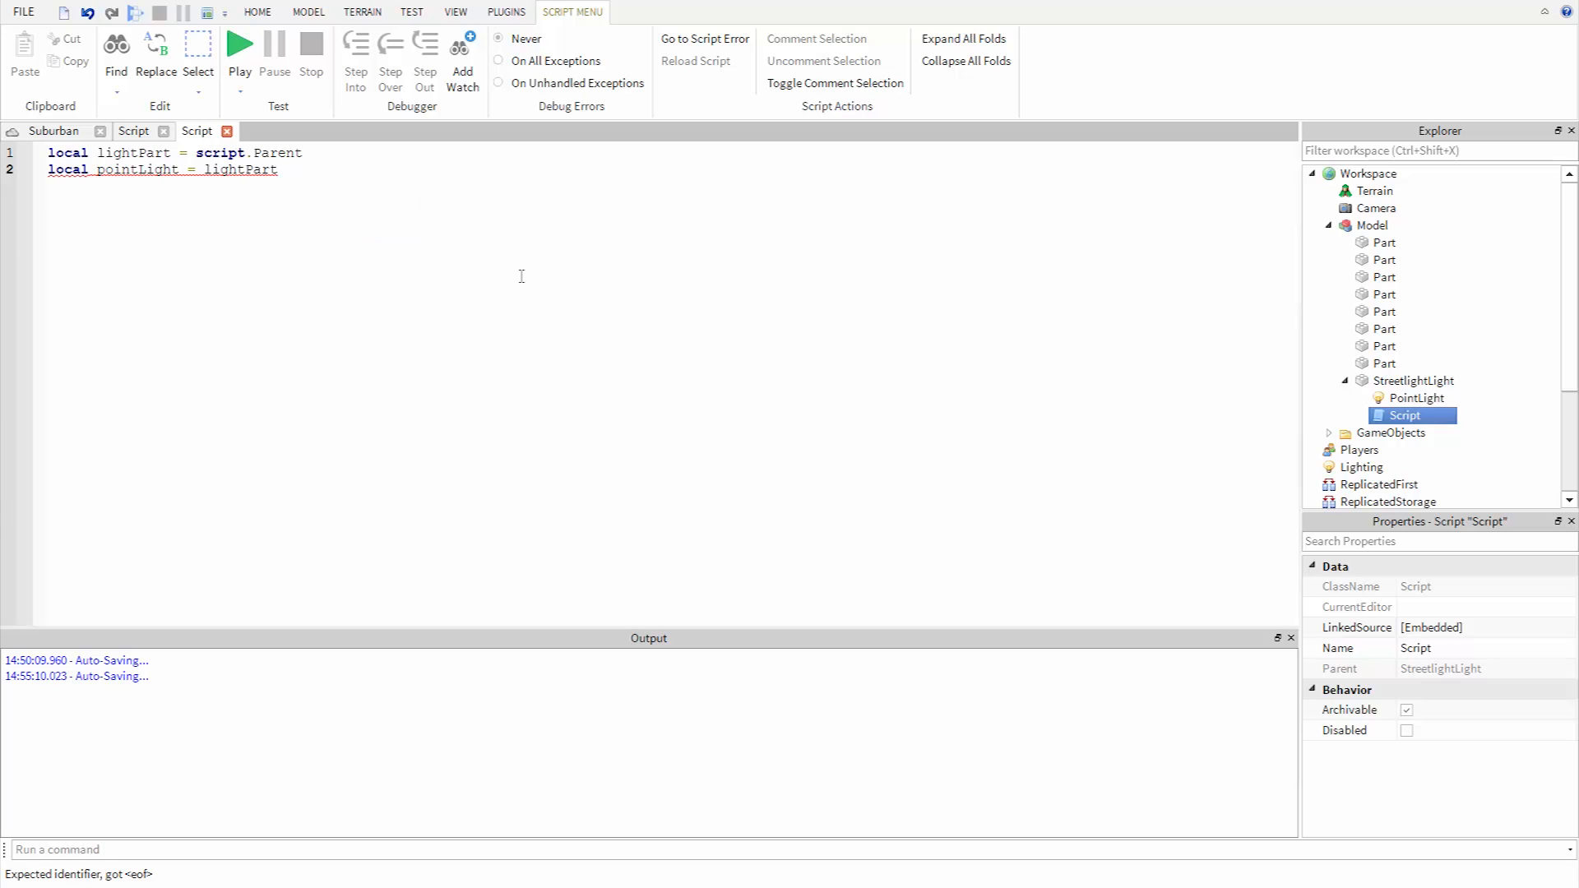
pyautogui.write('.PointLight')
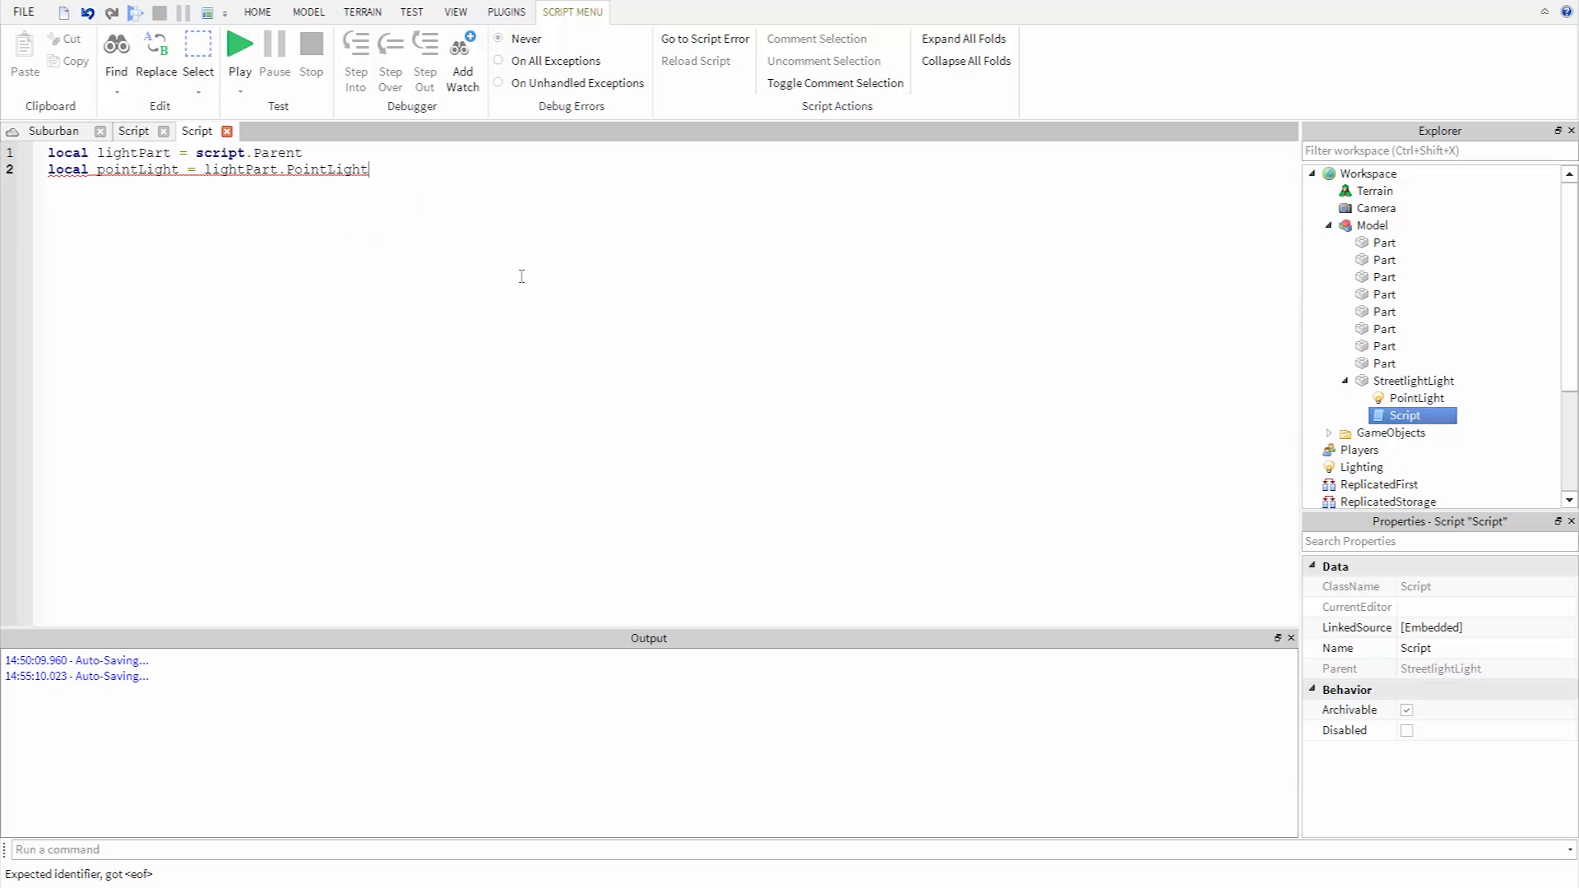
pyautogui.press('enter')
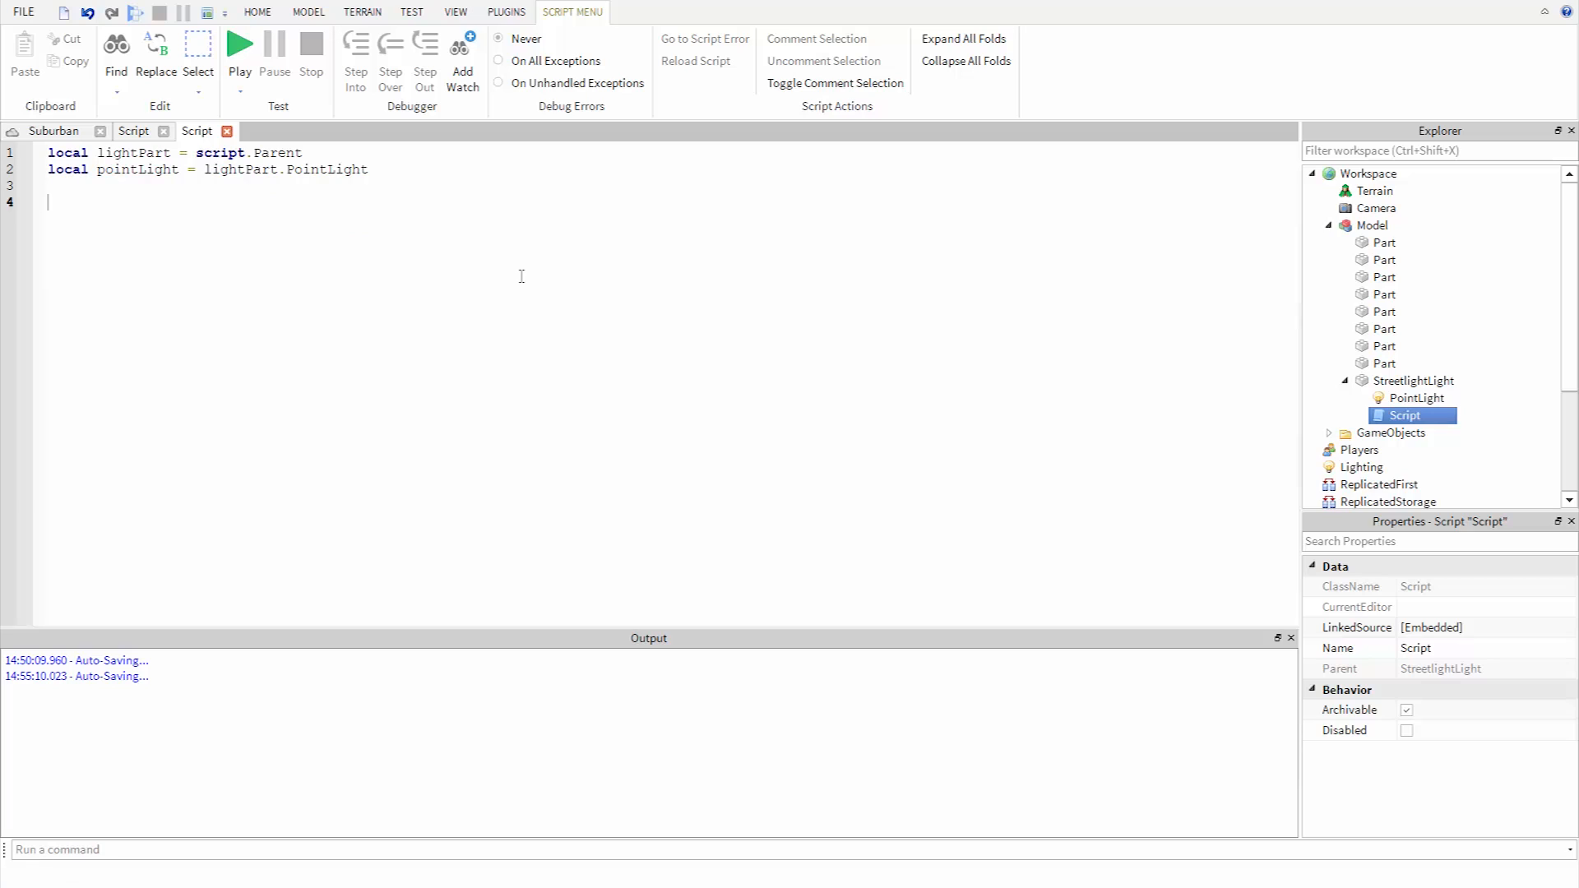
# Step: Write a 'while true do' loop containing 'wait(0.1)'
pyautogui.write('while true do')
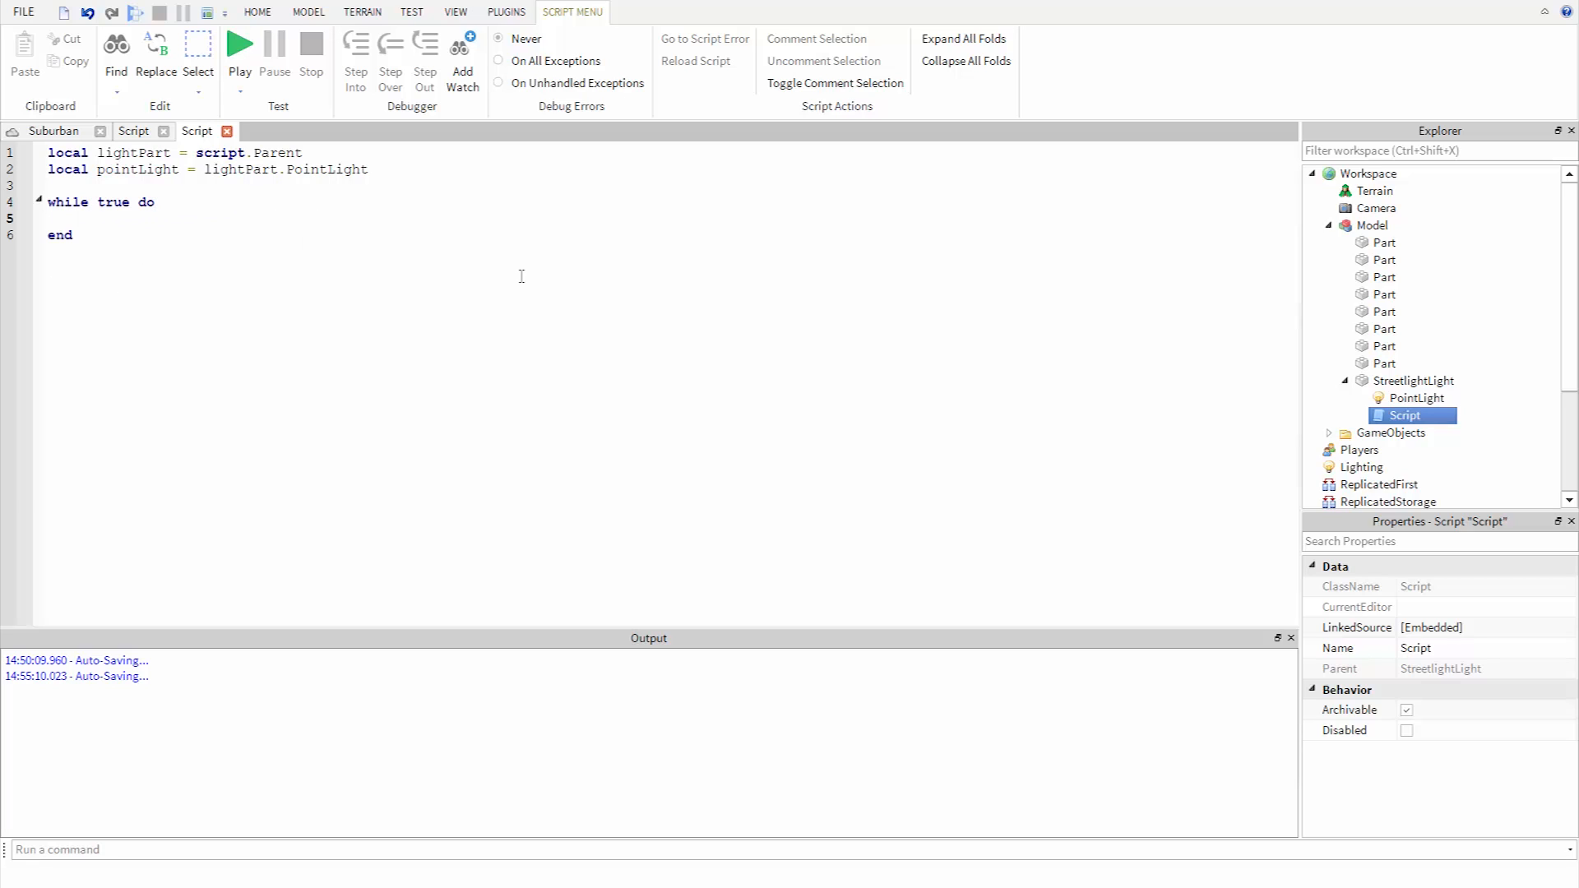
pyautogui.write('wait(0.1)')
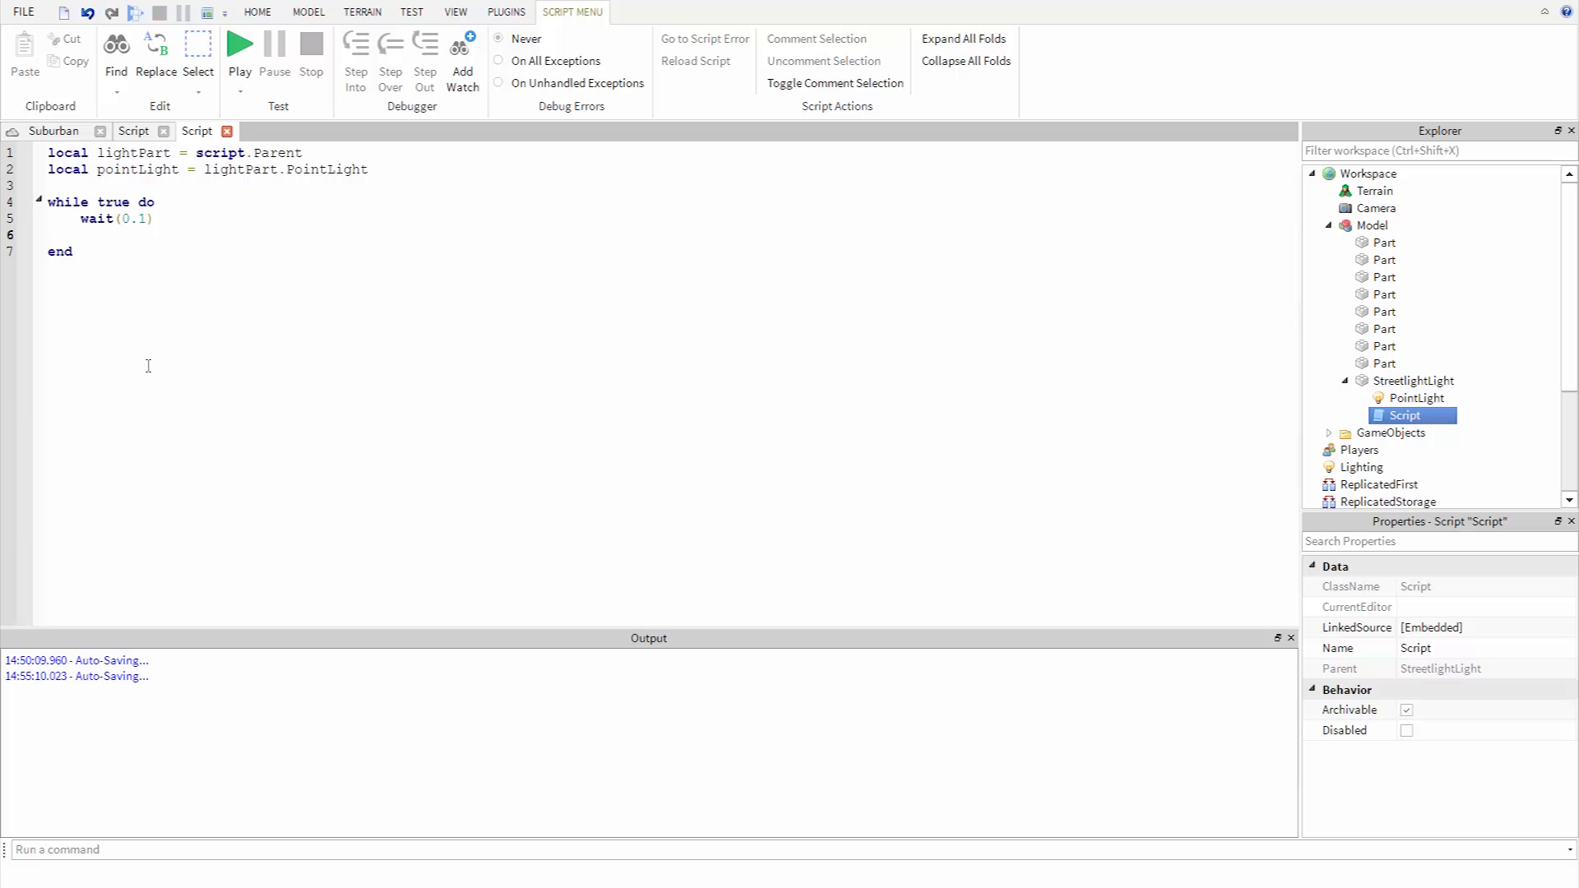
pyautogui.moveTo(108, 381)
pyautogui.write('if')
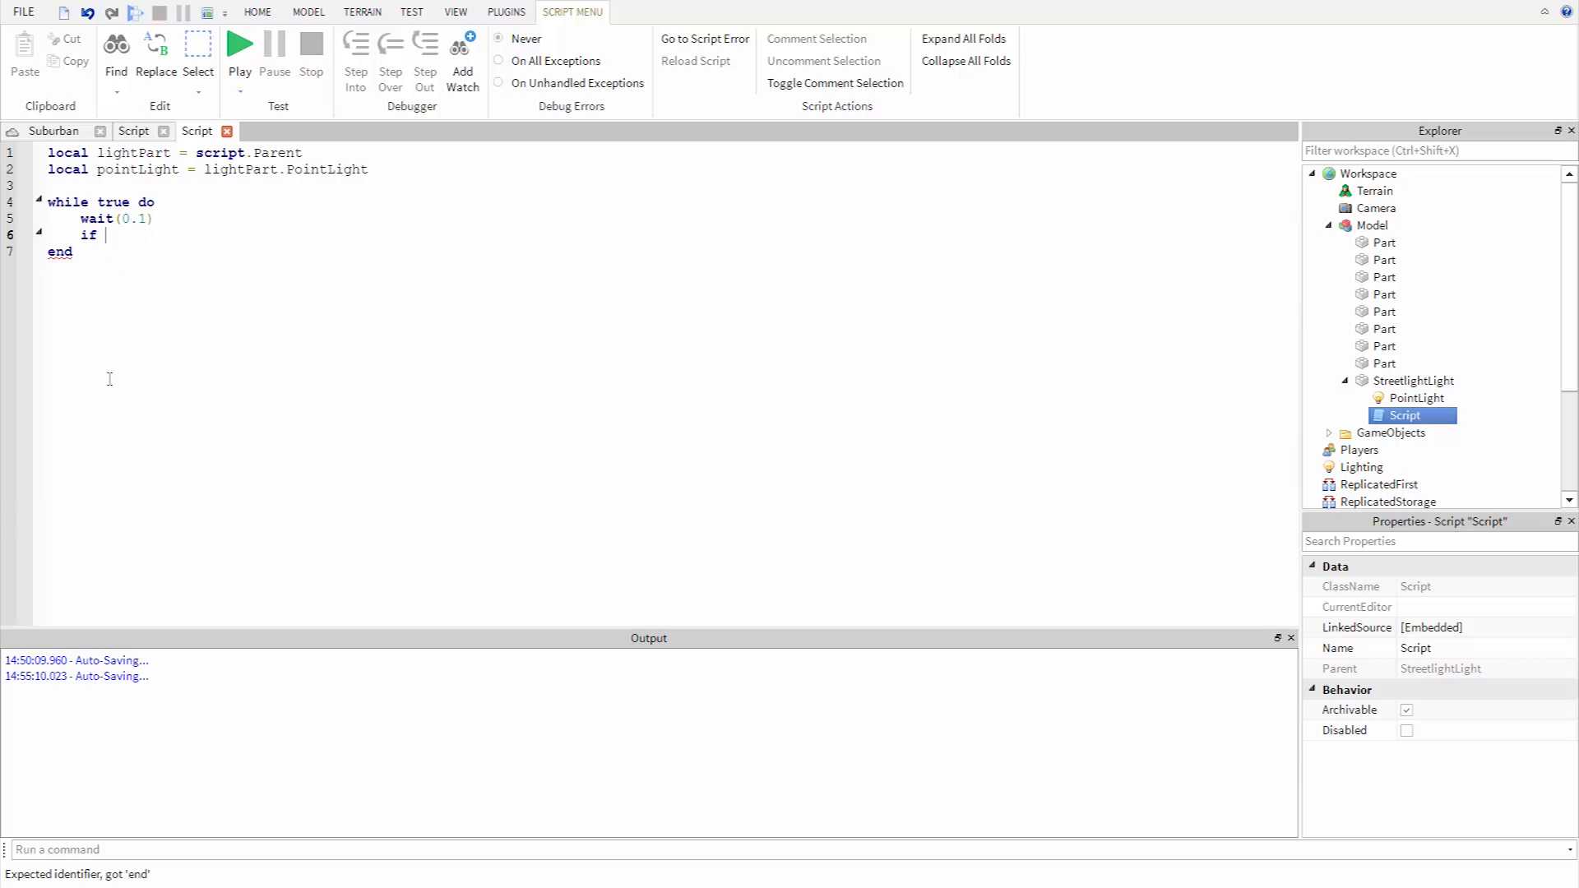
# Step: Write the condition 'if game.Lighting:GetMinutesAfterMidnight() > 6 * 60 then'
pyautogui.write('g')
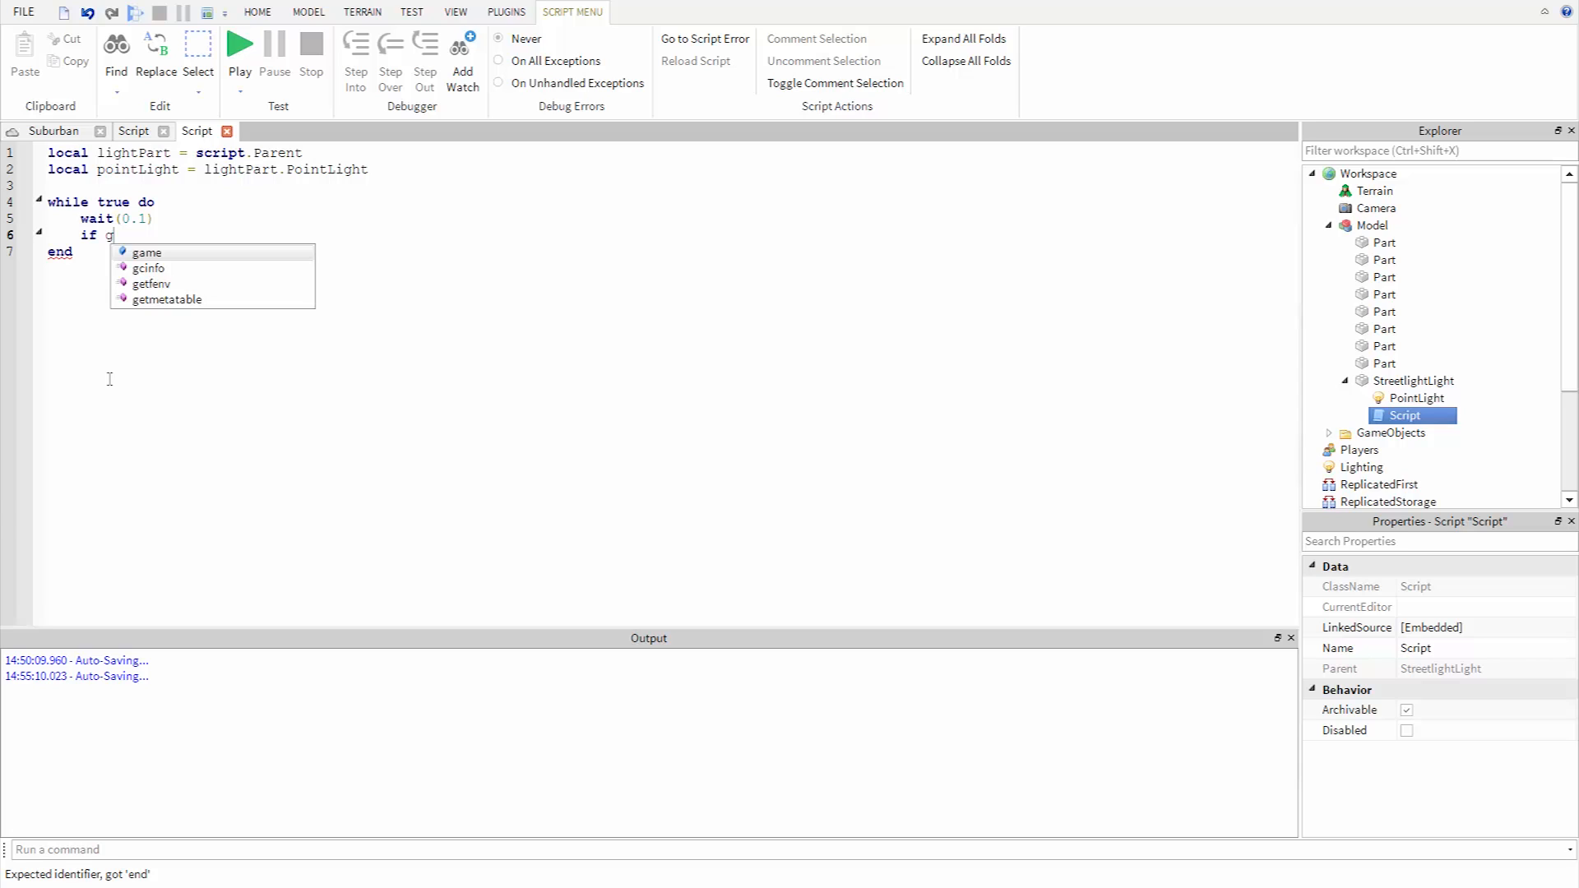
pyautogui.write('ame.Lighting')
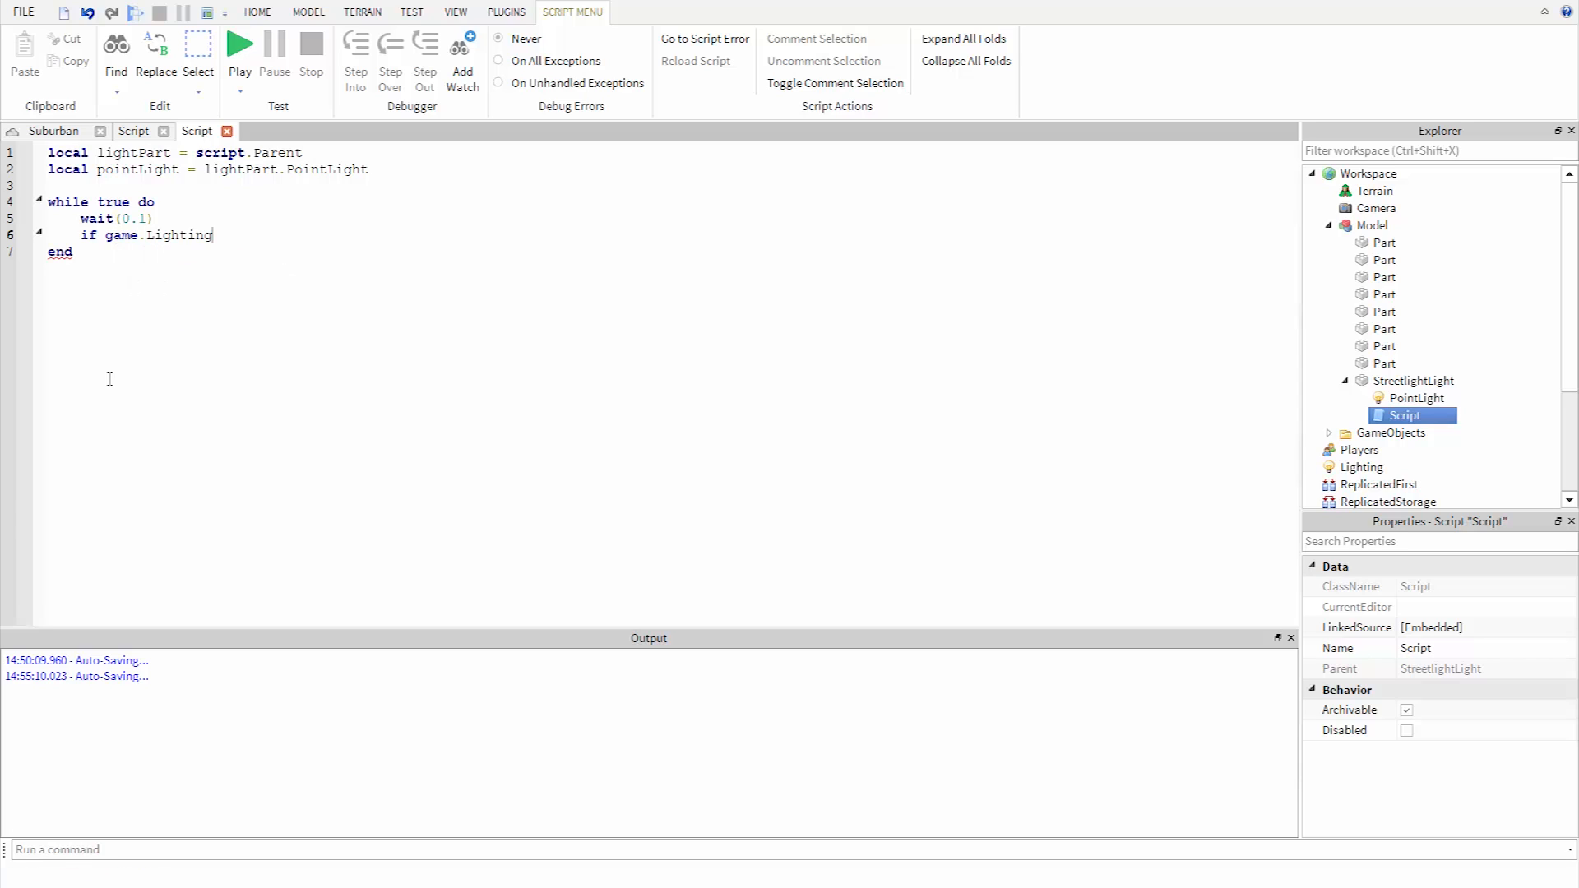
pyautogui.write(':GetMinutesAfterMidnight()')
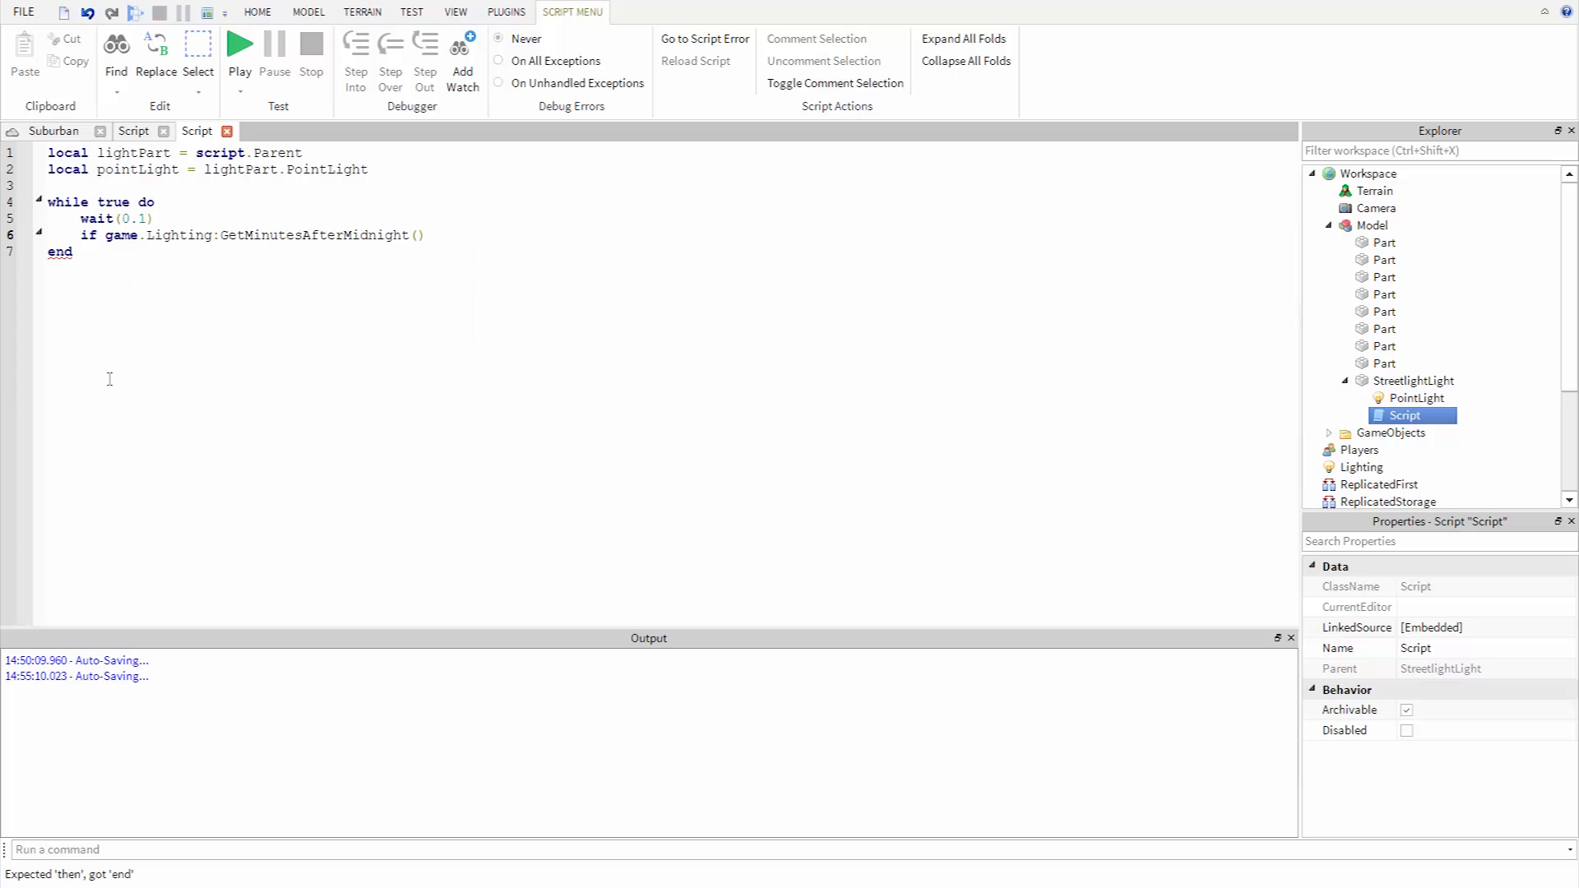
pyautogui.write('> 6')
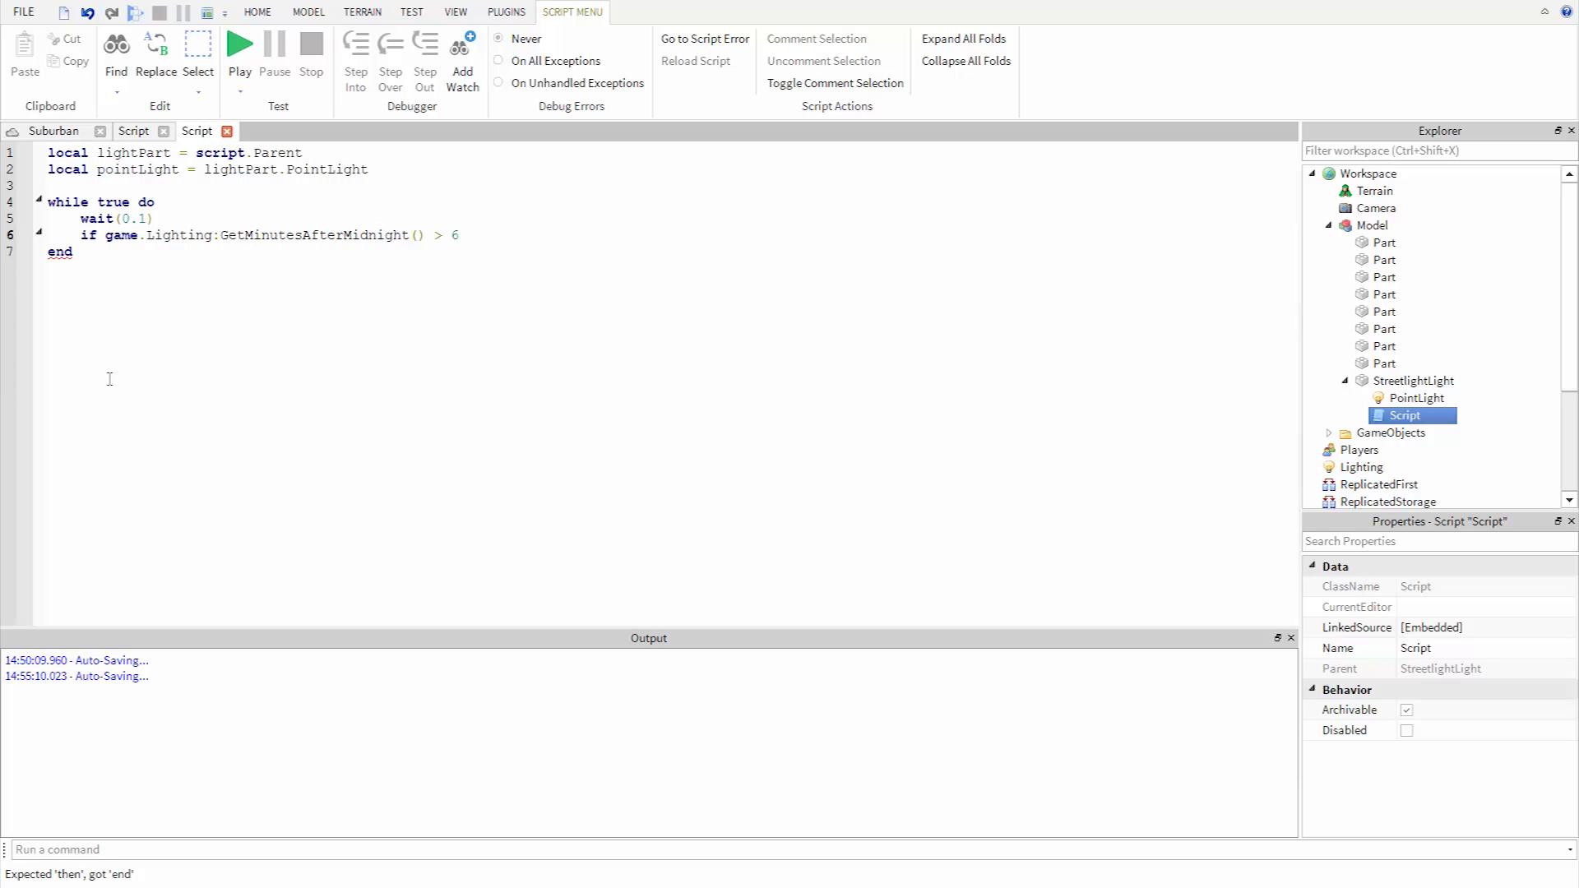
pyautogui.write('* 60')
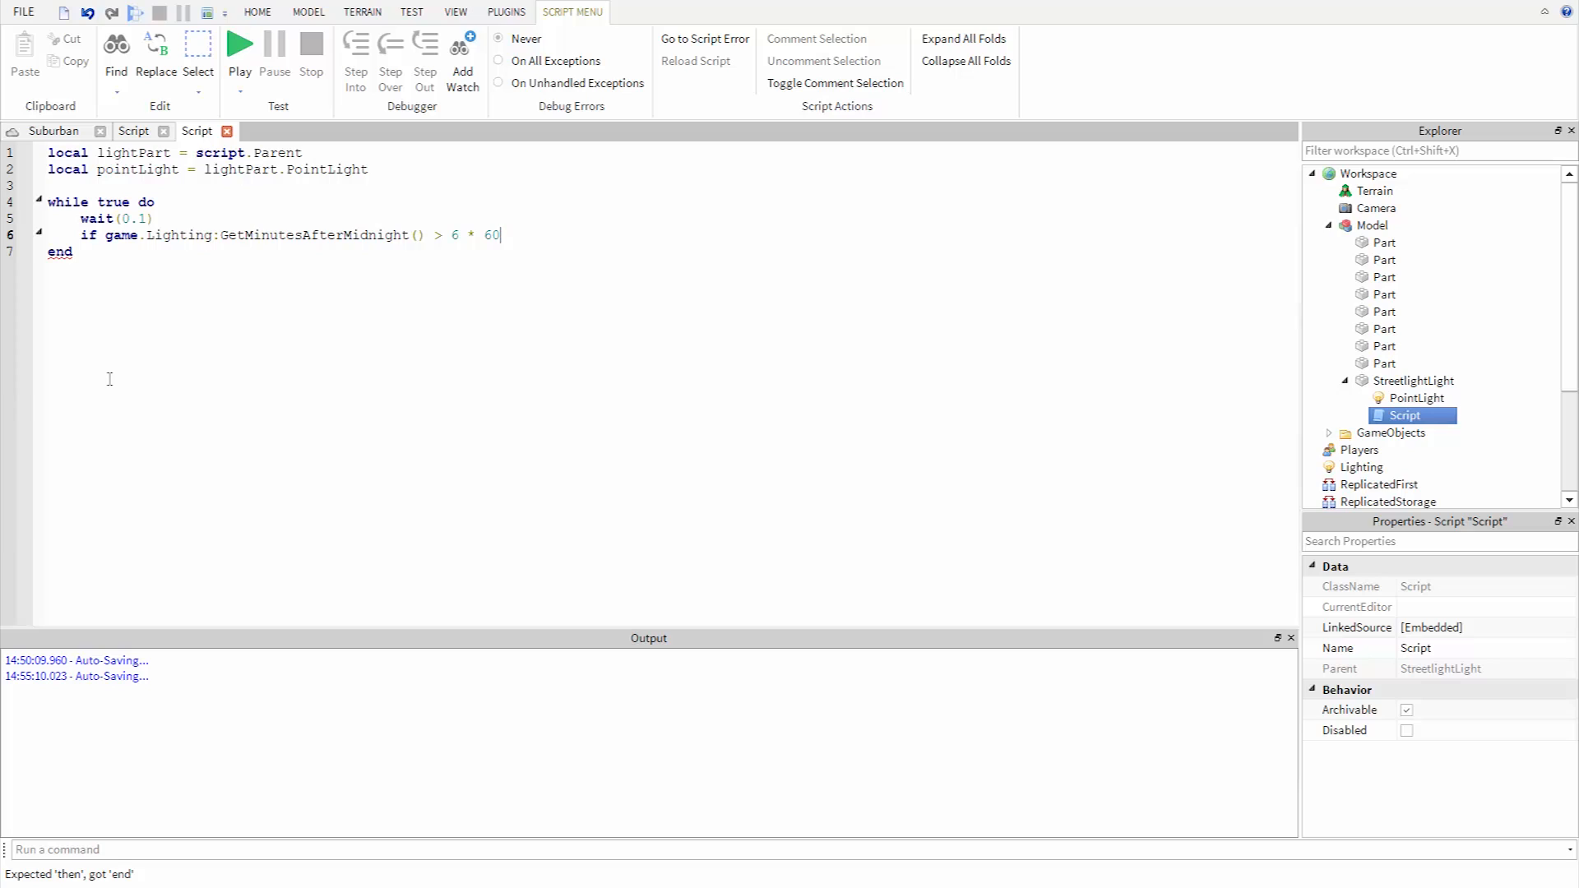
pyautogui.write('then')
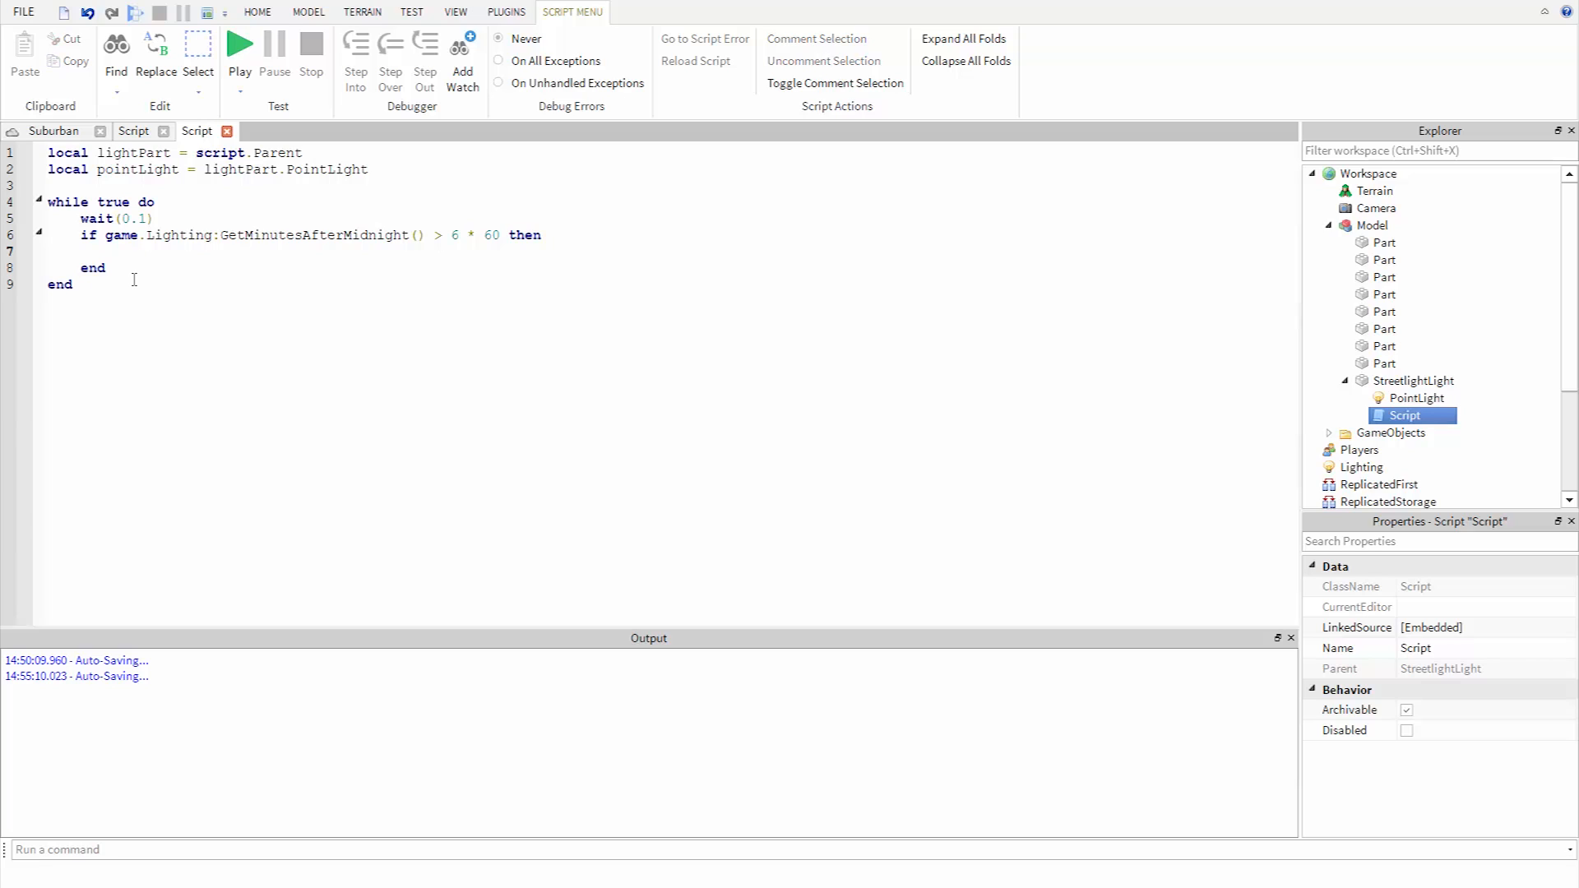
# Step: Inside it, set lightPart Material to Enum.Material.Plastic and pointLight.Enabled = false
pyautogui.write('lightPart.Material =')
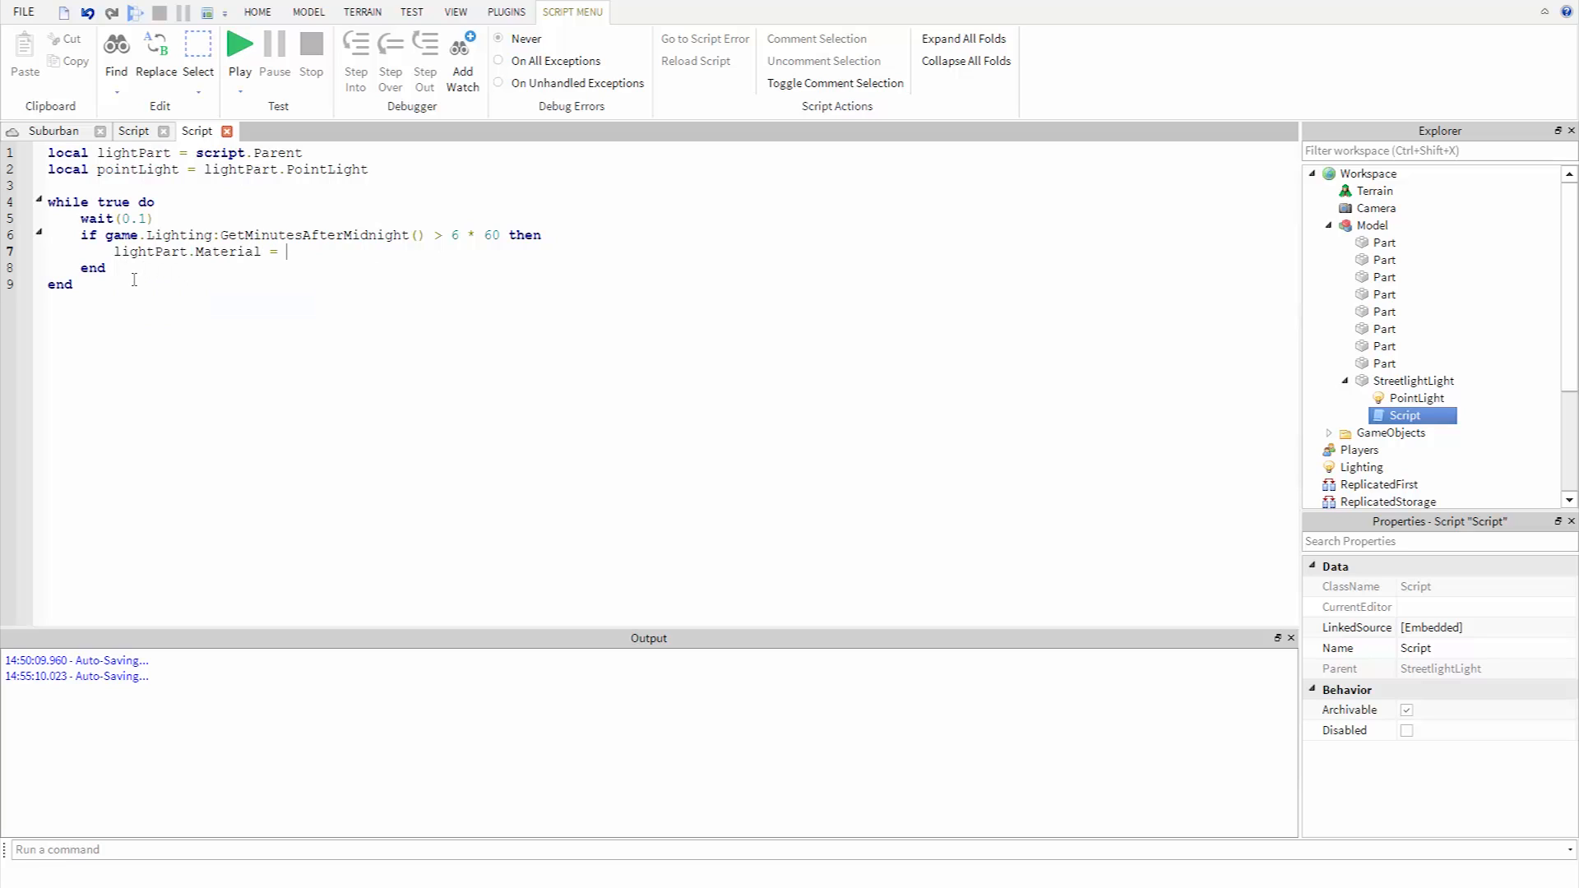
pyautogui.write('Enum.Material.Plastic')
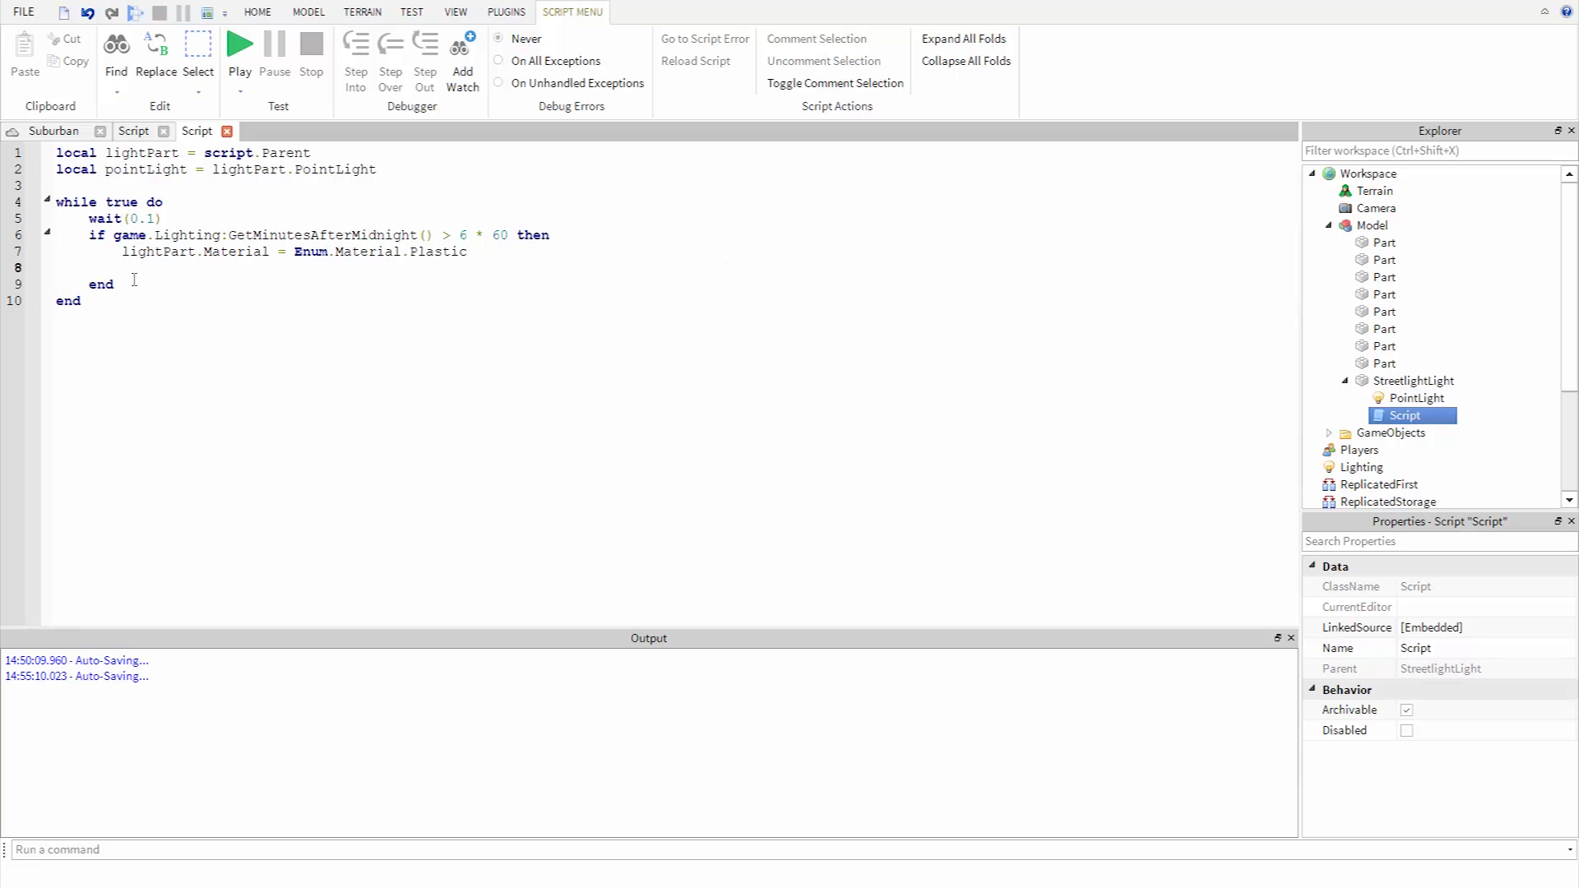
pyautogui.write('pointLigh')
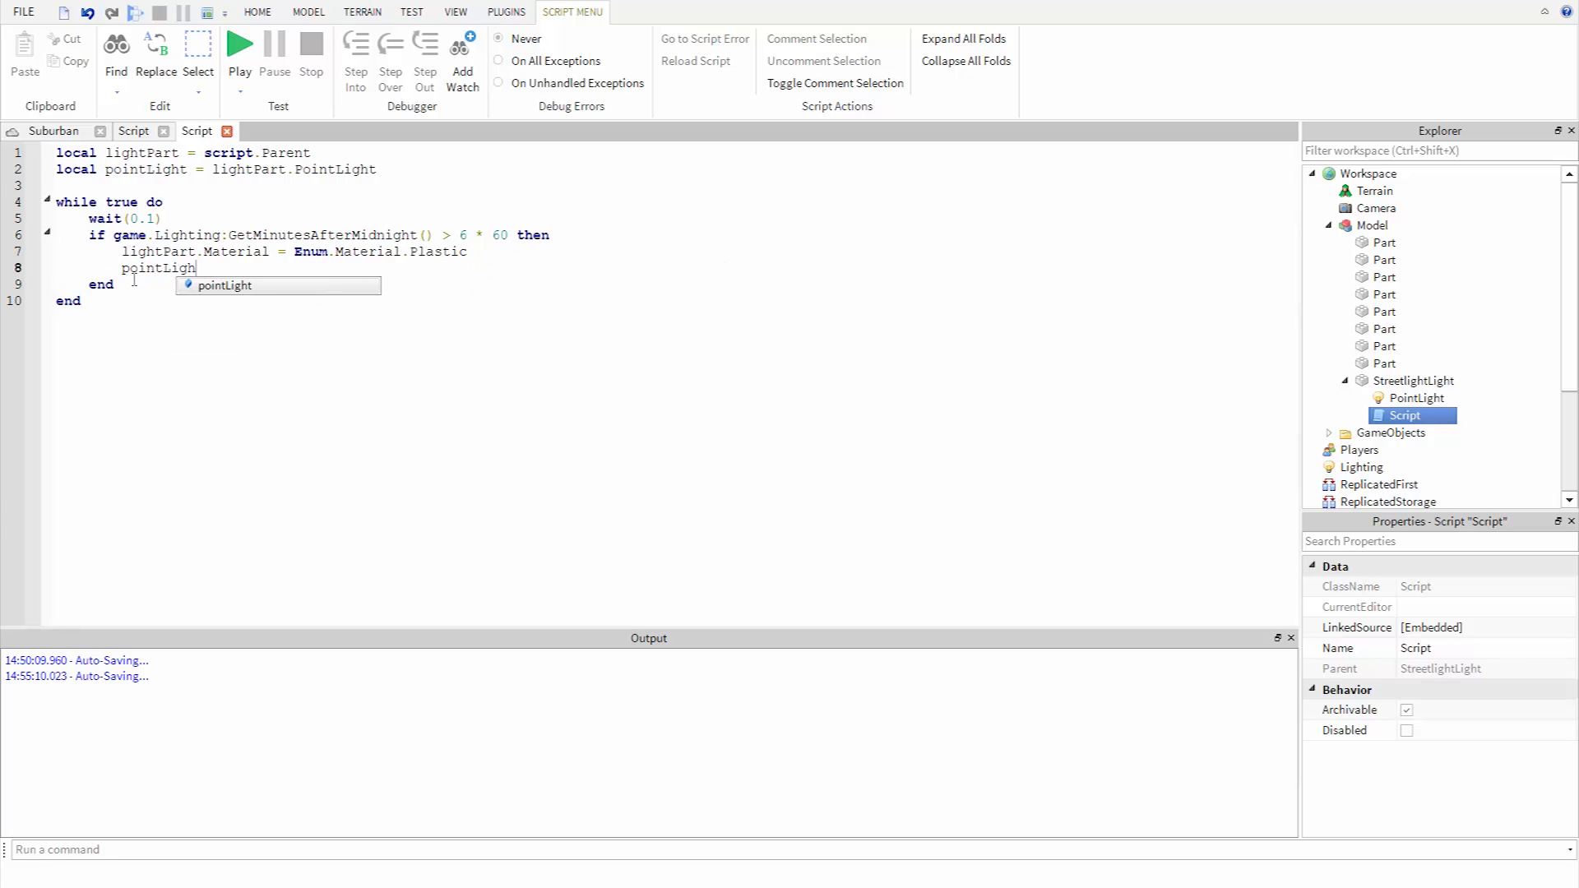
pyautogui.write('.Enabled')
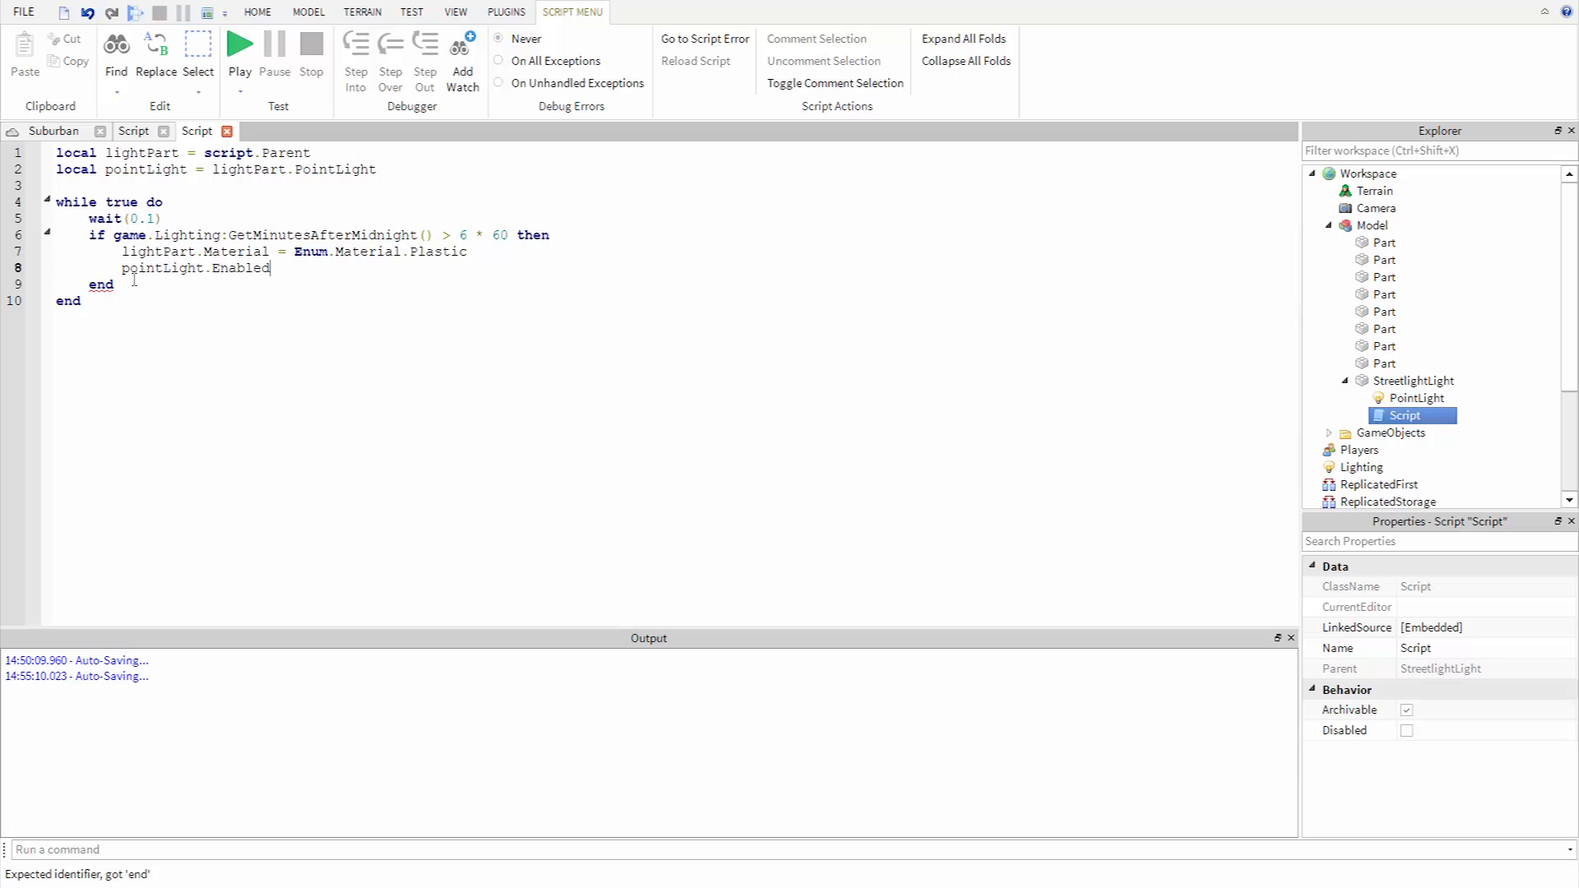
pyautogui.write('= false')
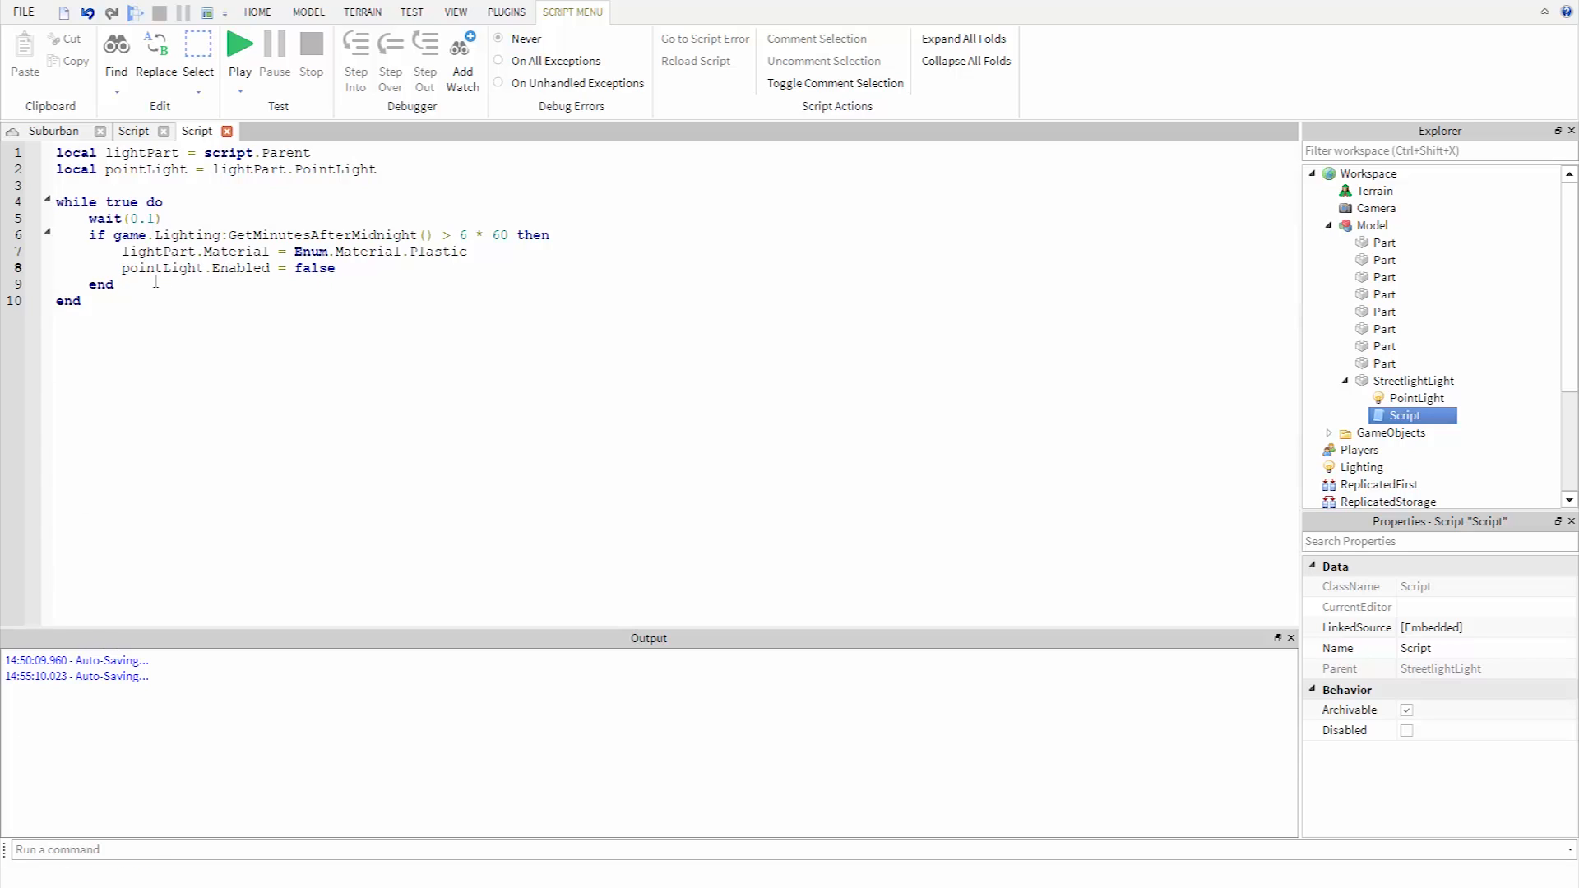
pyautogui.press('Enter')
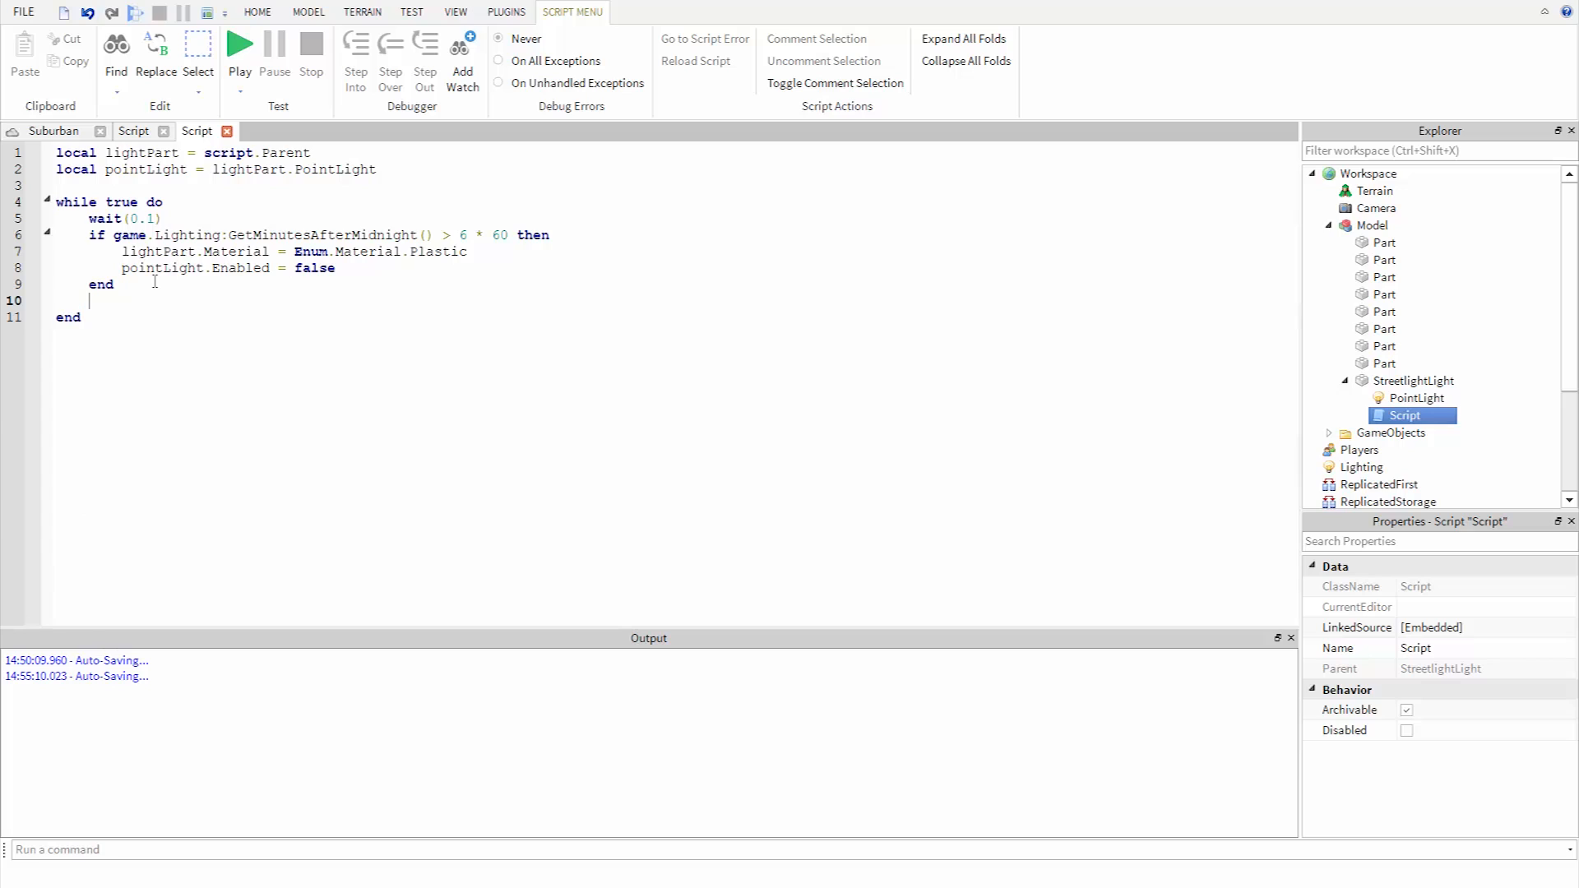
# Step: Write 'if game.Lighting:GetMinutesAfterMidnight() > 18 * 60 then' below the first block
pyautogui.write('if')
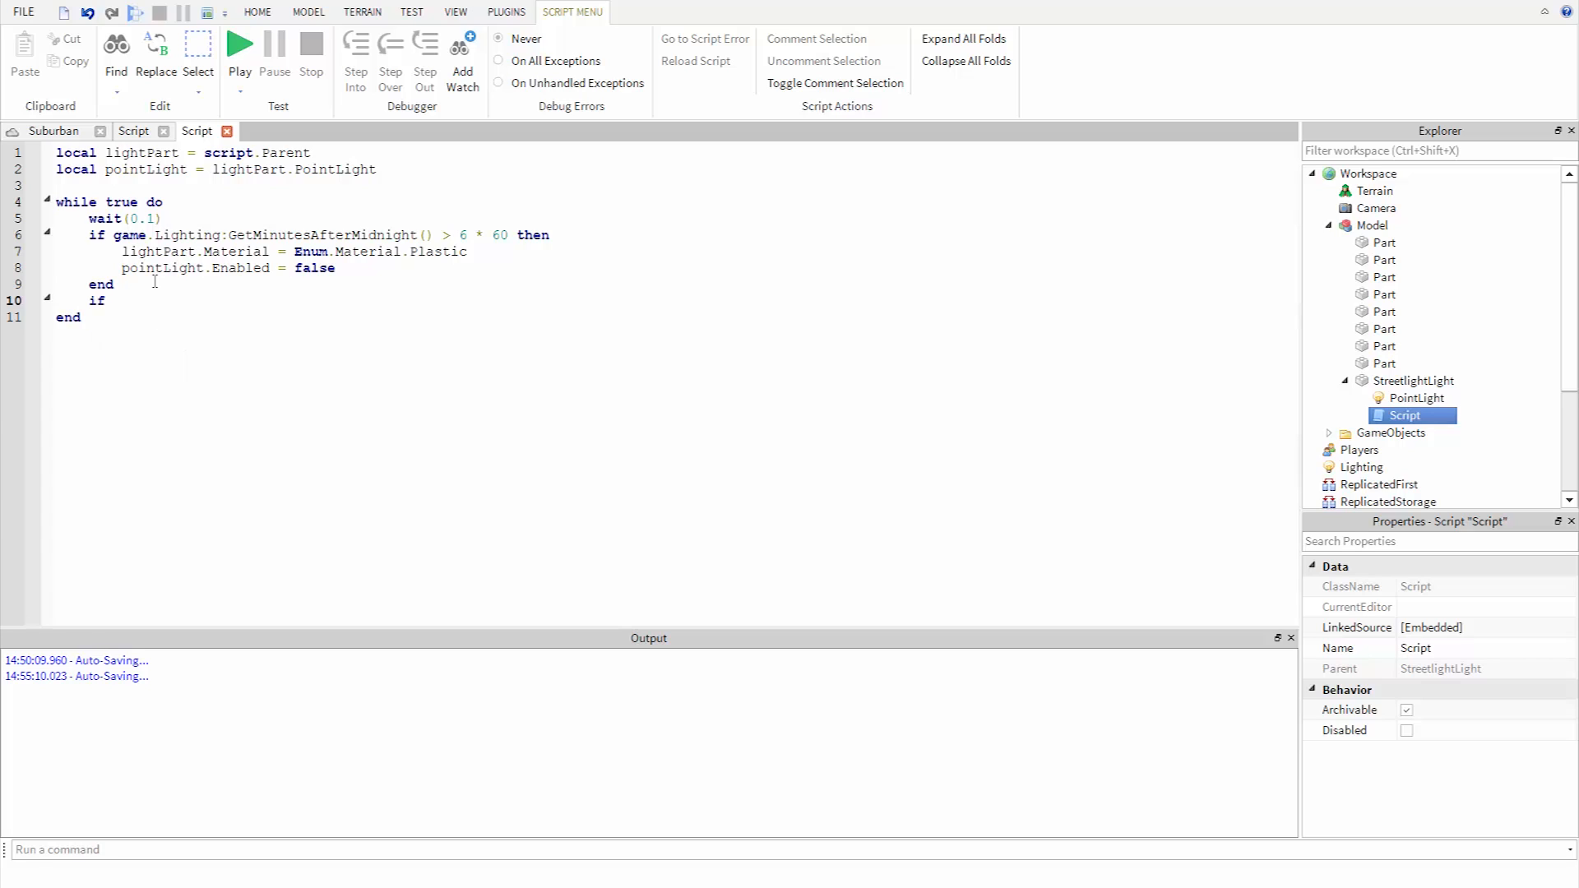
pyautogui.write('game.Lighting:GetMinutesAfterMidnight(')
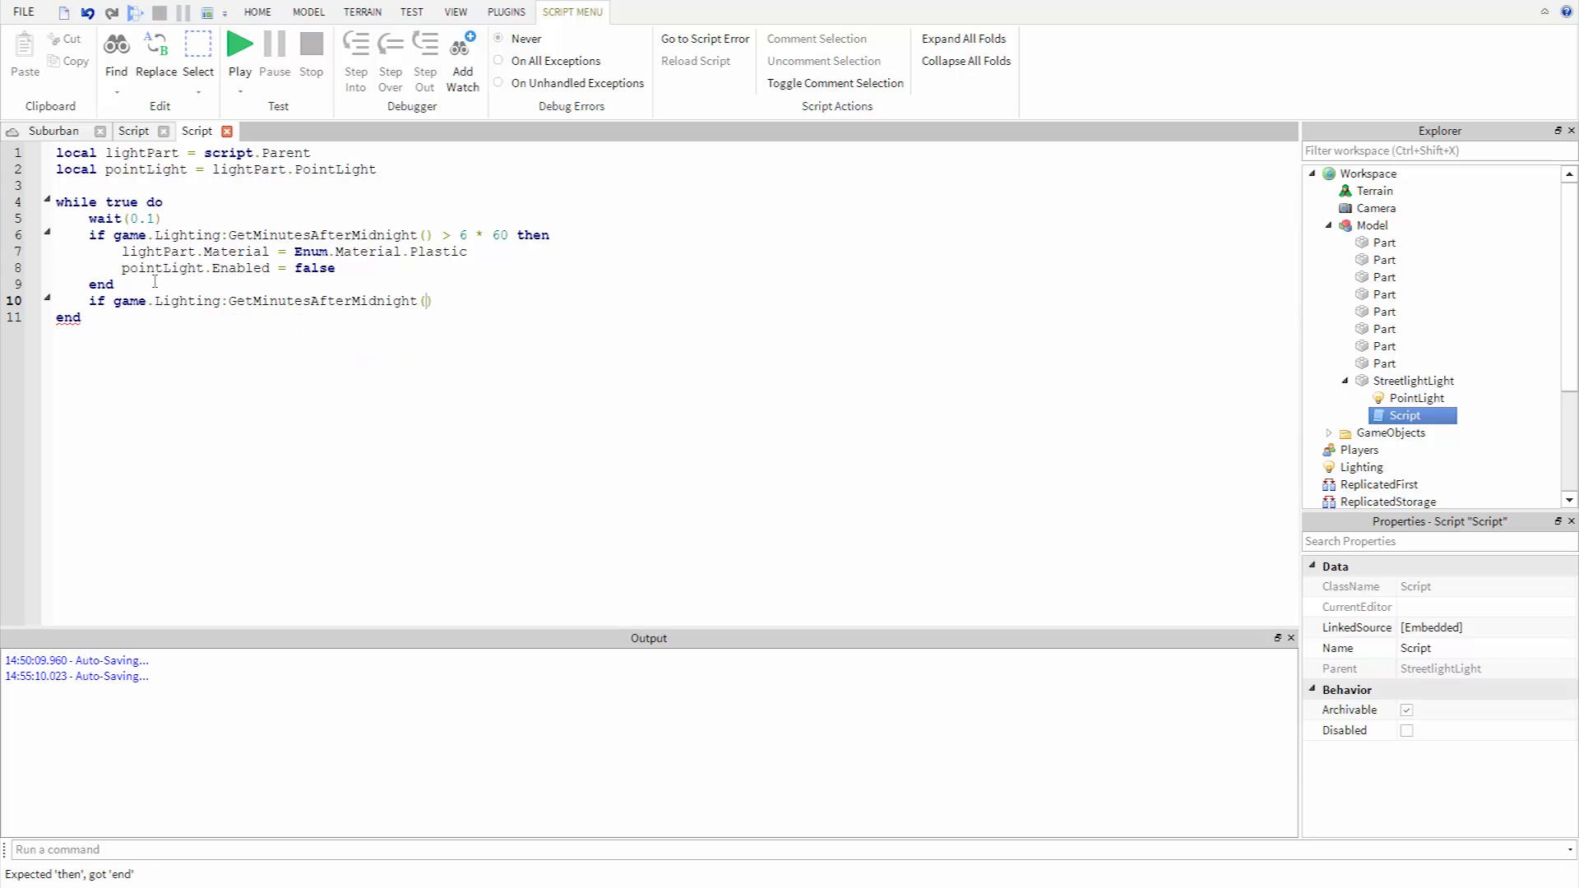
pyautogui.write('>')
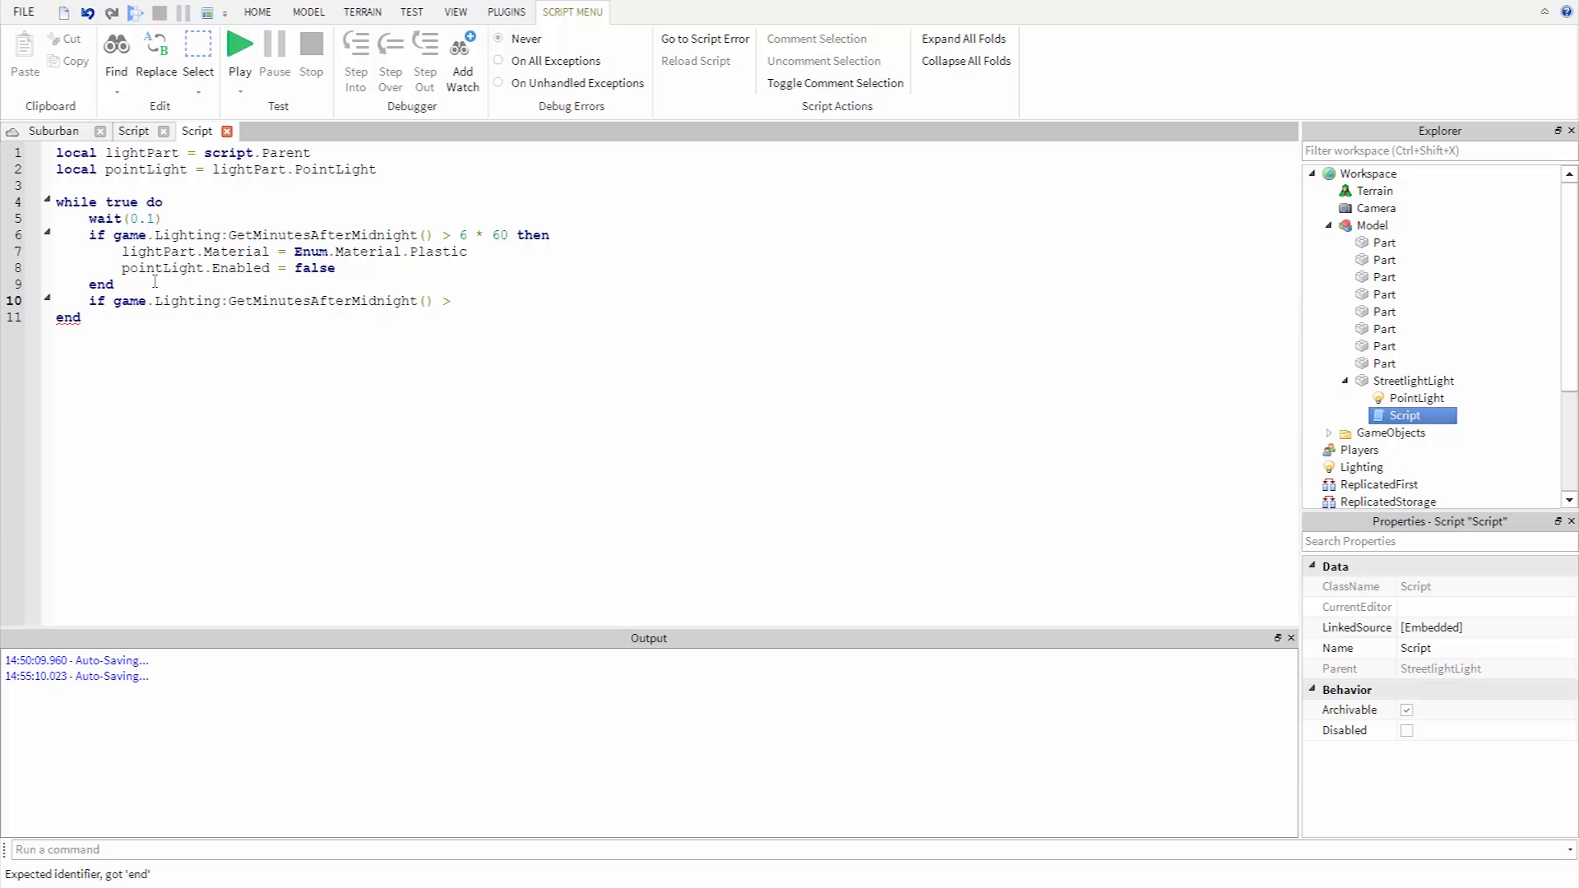
pyautogui.write('18 * 60')
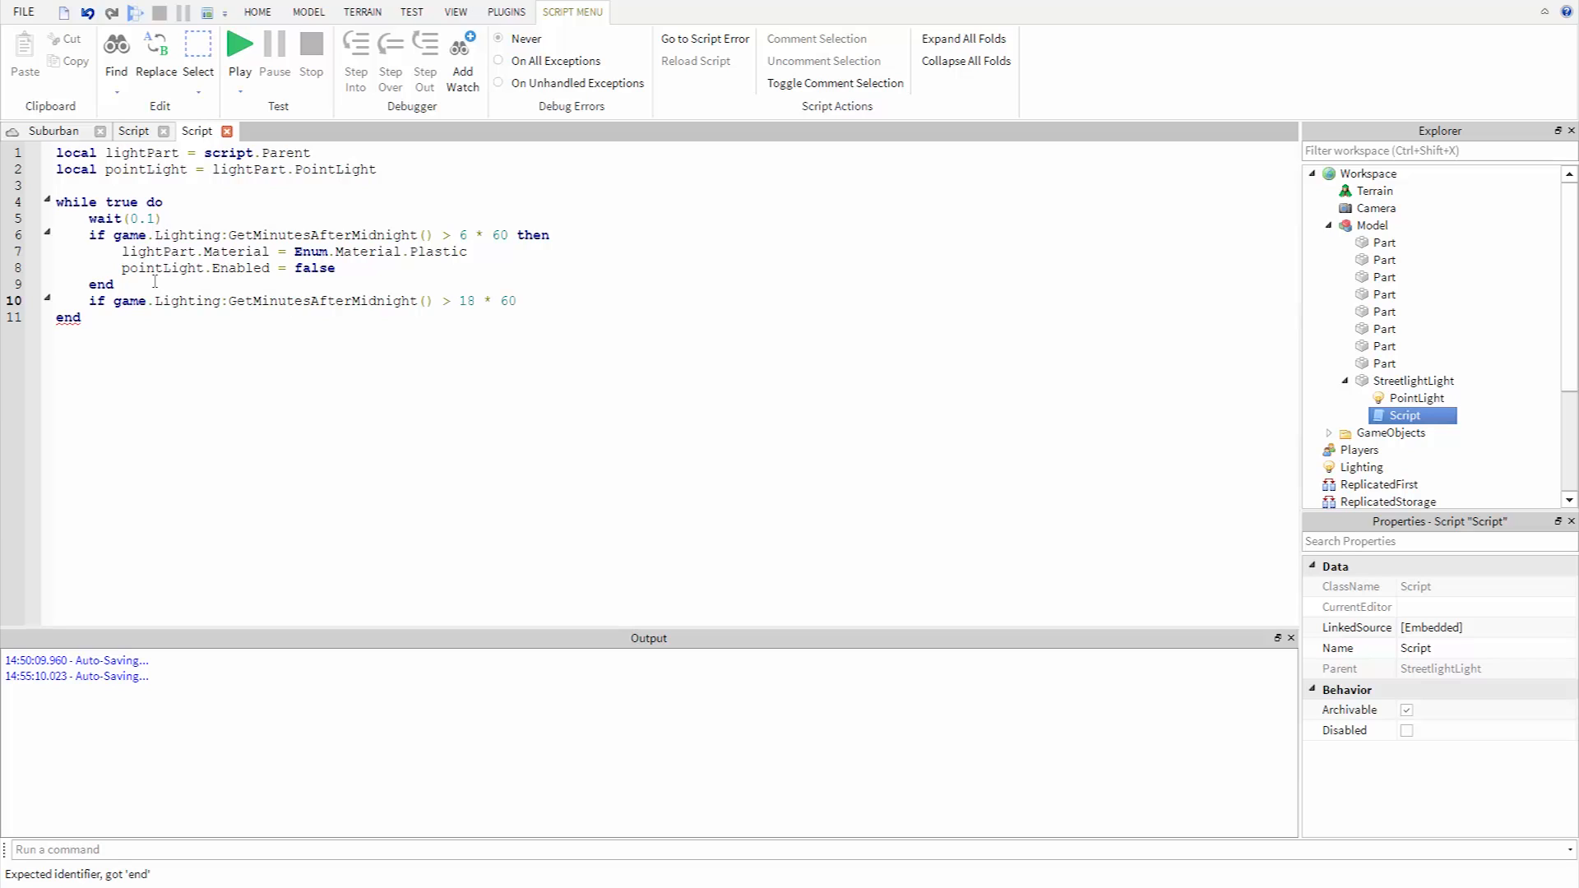
pyautogui.write('then')
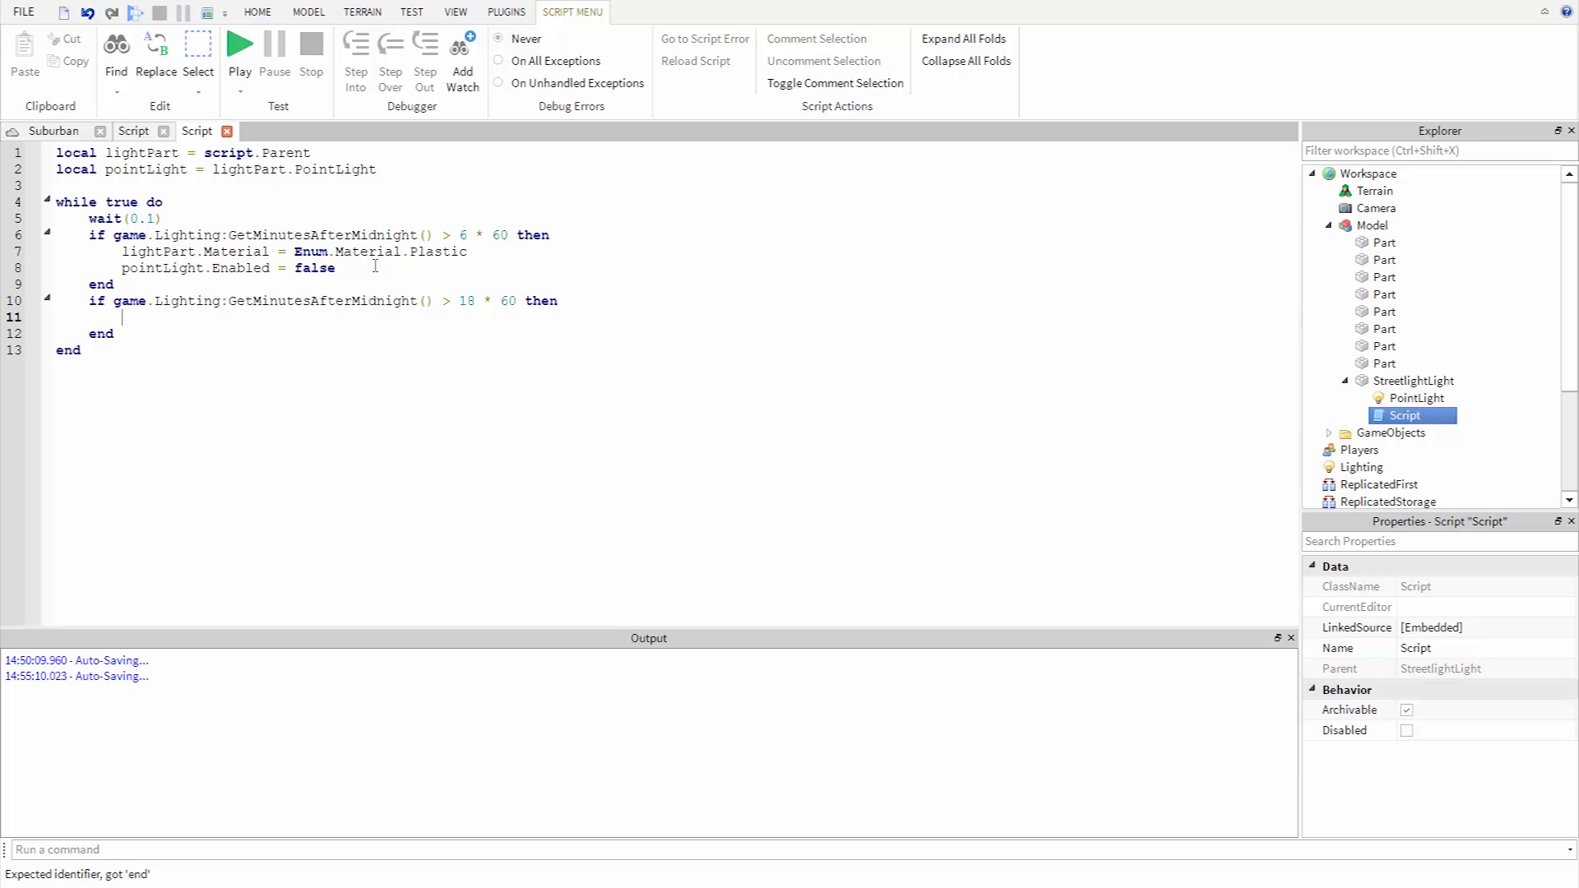